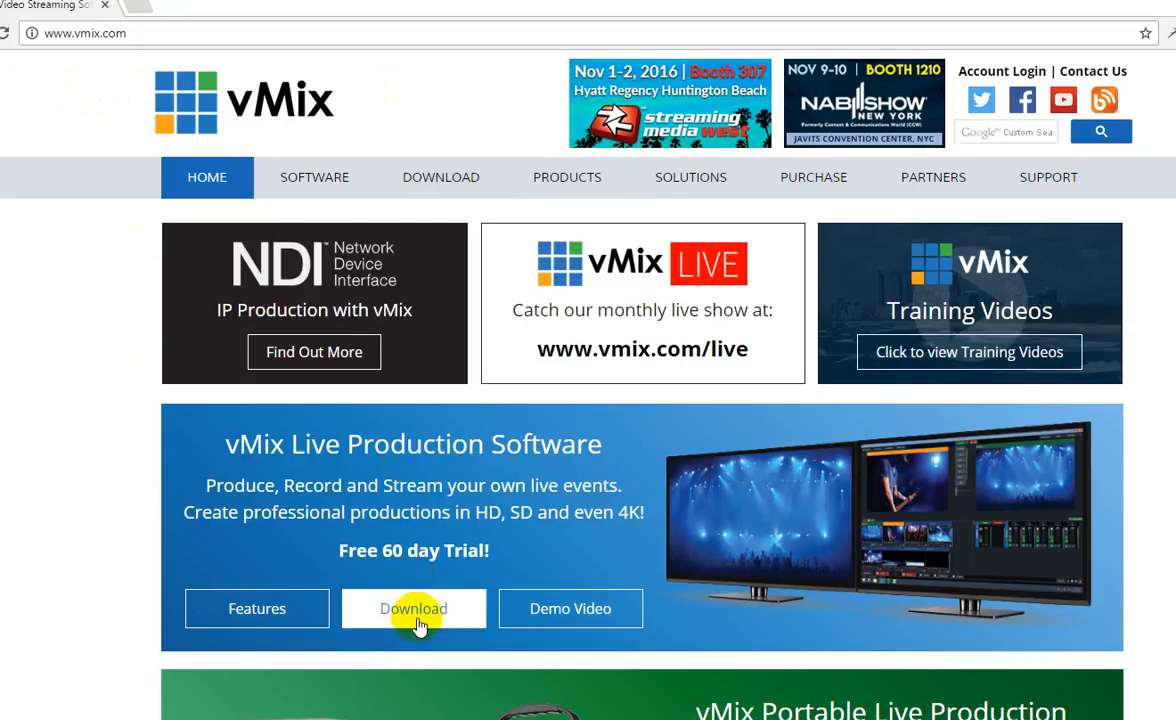
mouse_move(450, 576)
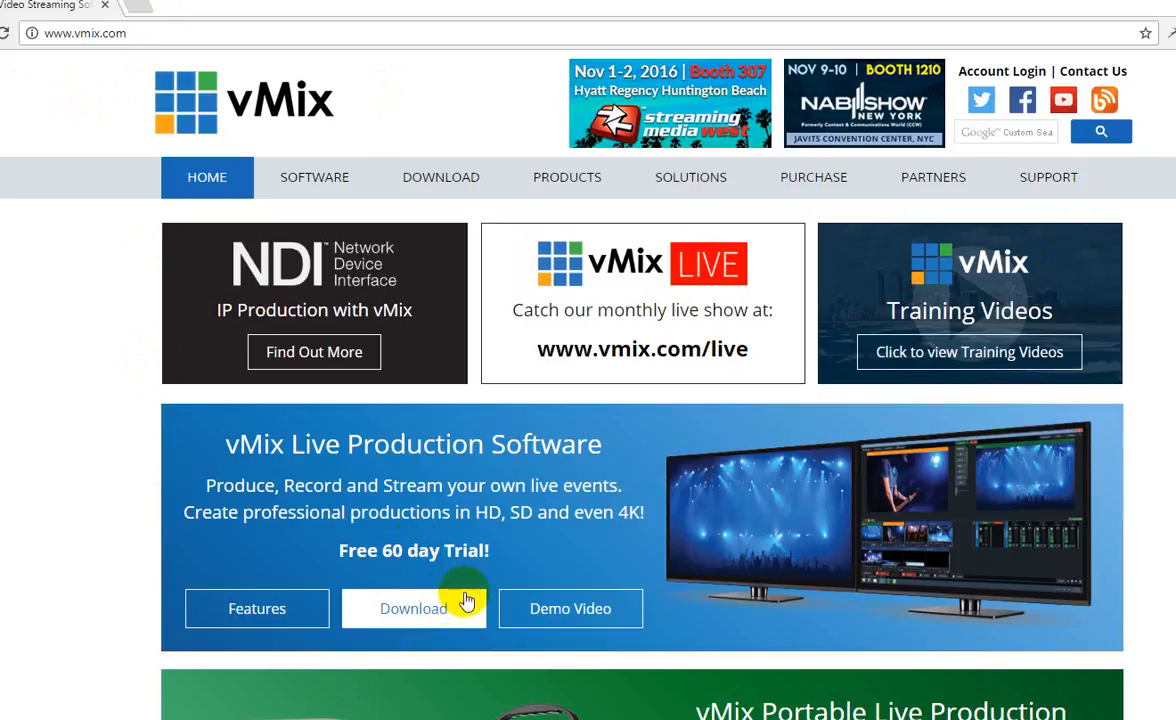
mouse_move(510, 570)
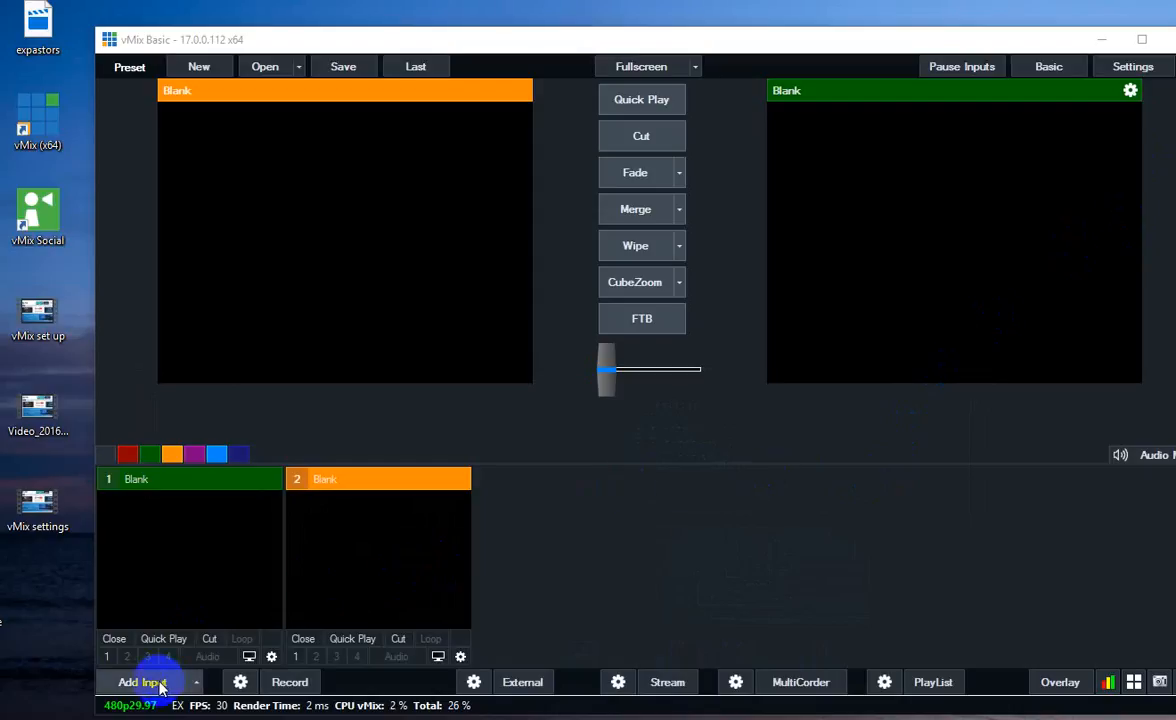
Begin a new Camera input using Lenovo EasyCamera with the Default input source
click(140, 682)
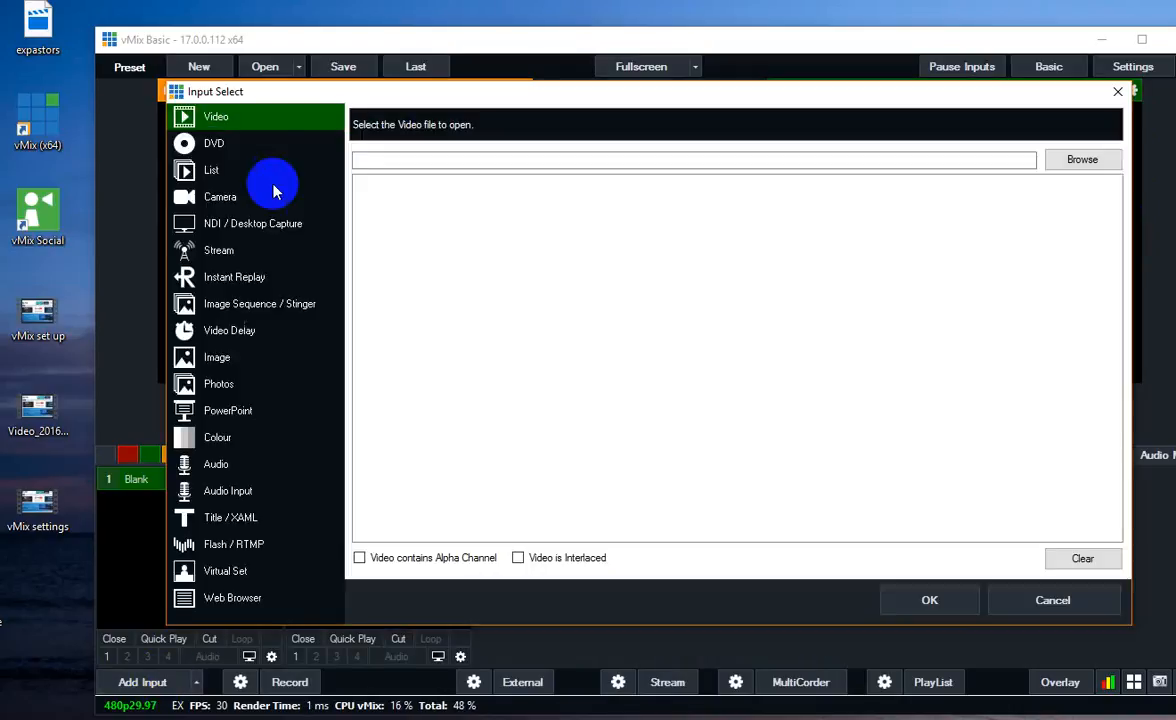
mouse_move(230, 206)
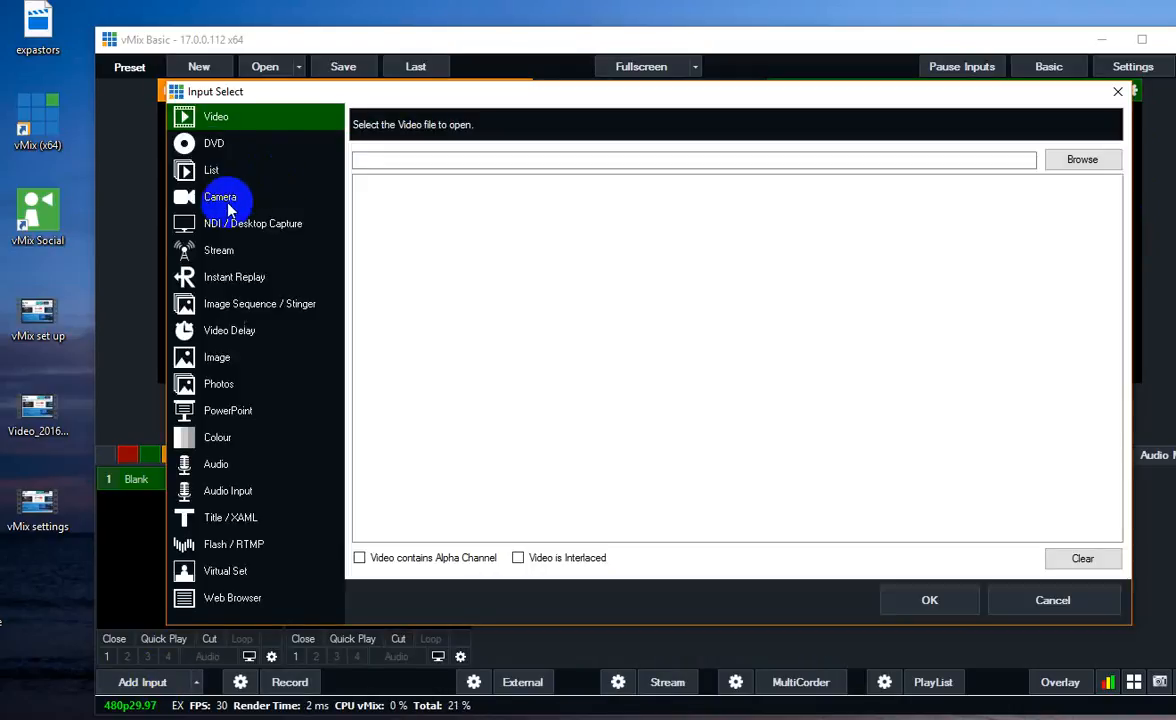
click(220, 198)
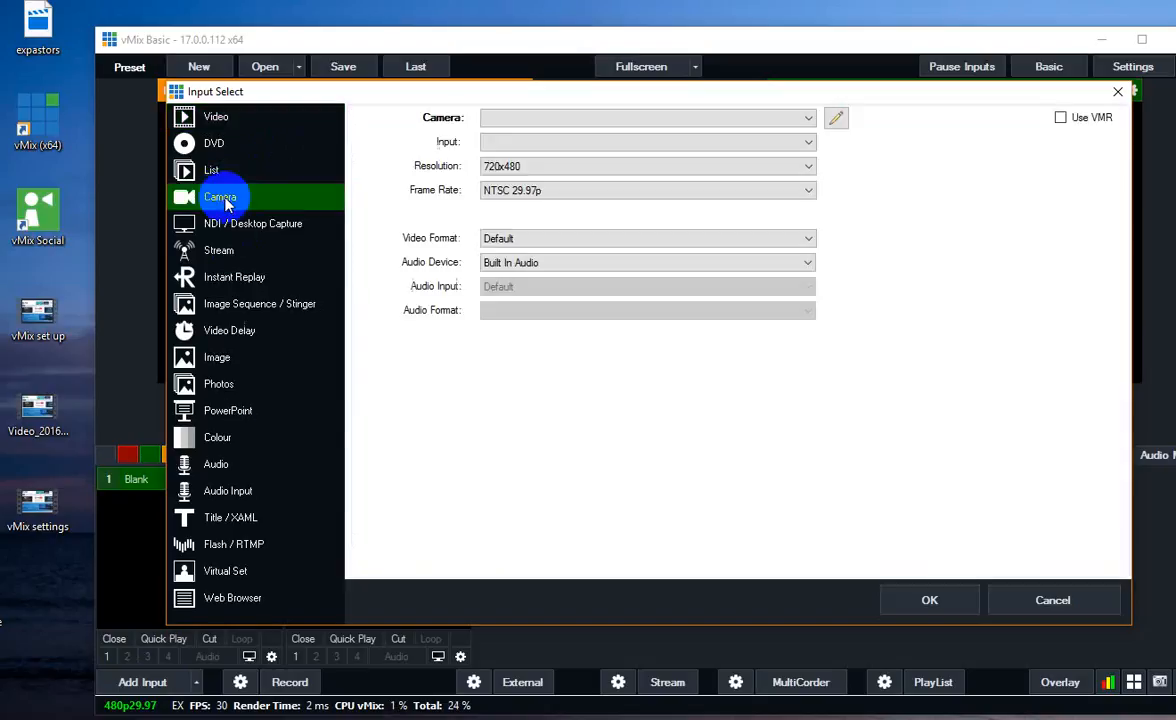
mouse_move(880, 164)
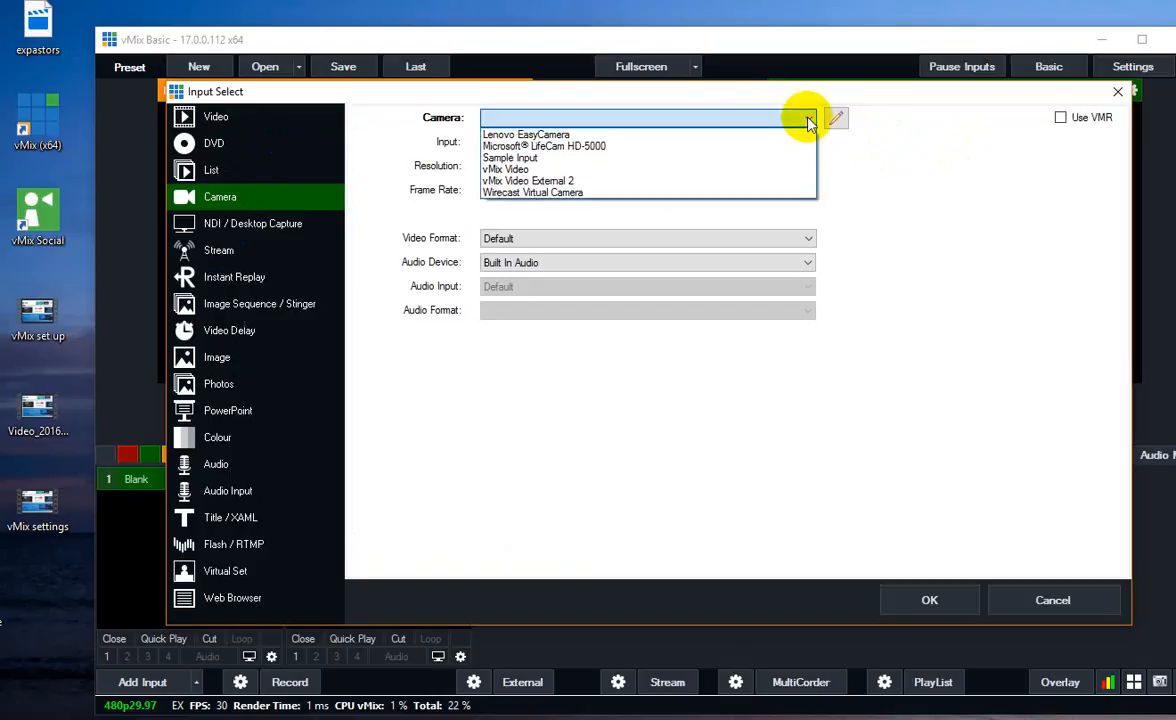
click(526, 134)
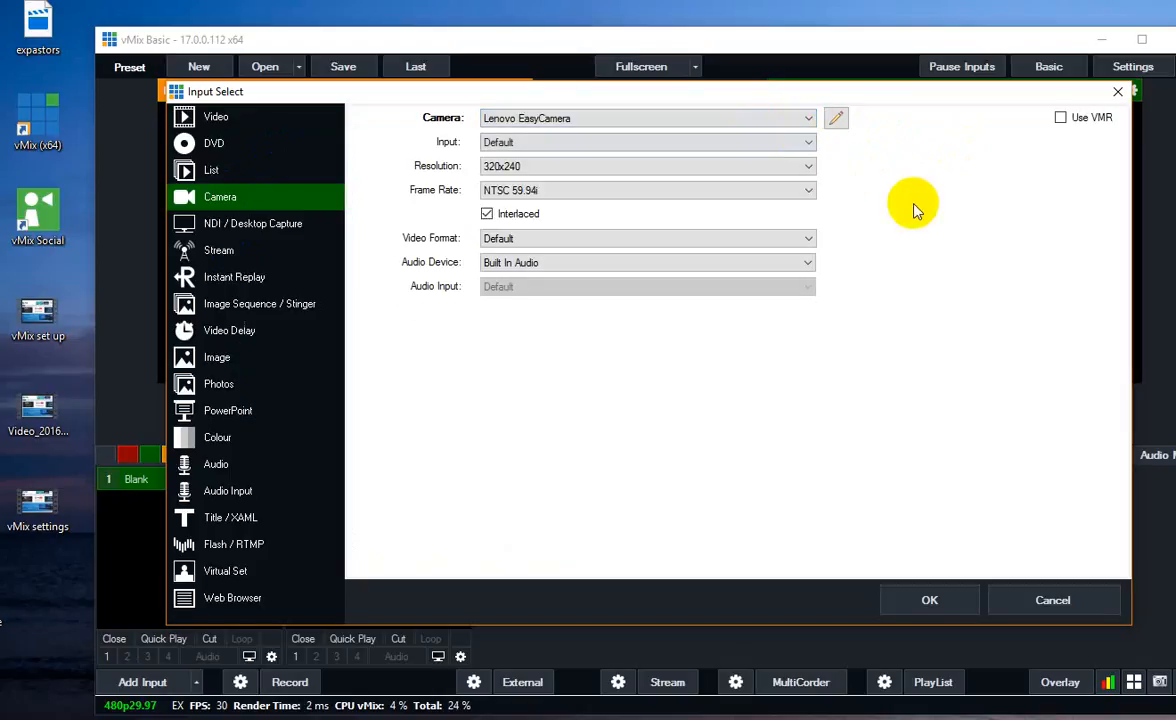
mouse_move(828, 172)
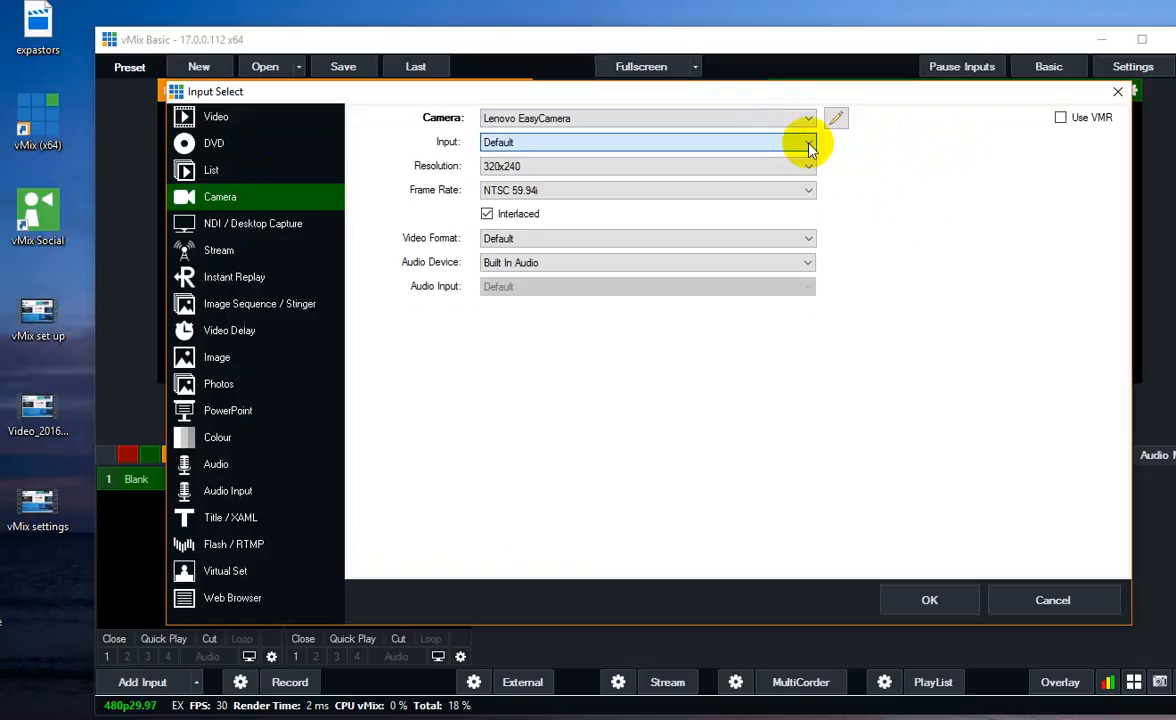
click(808, 142)
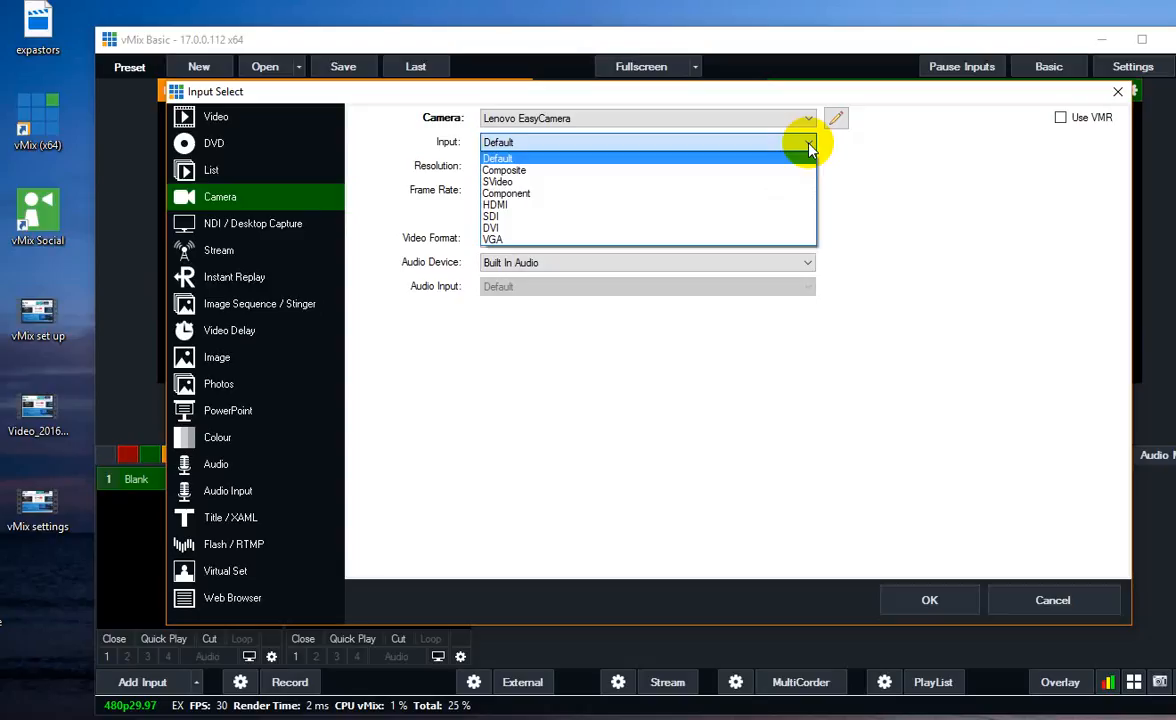
click(496, 158)
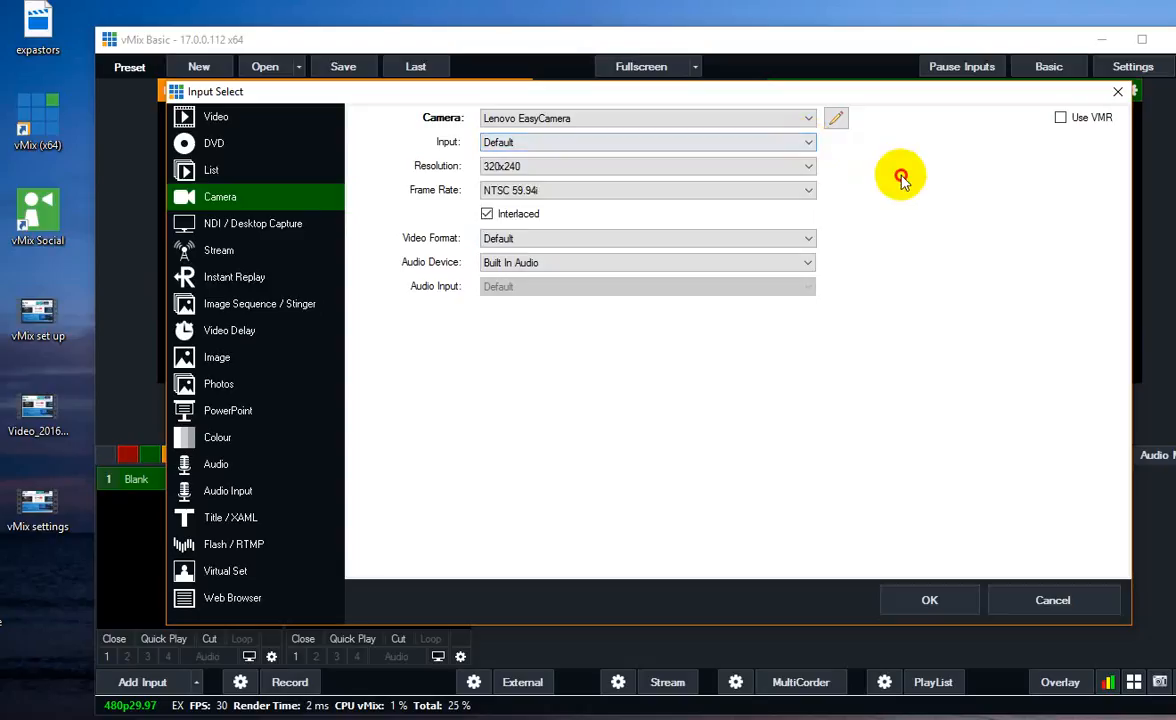
mouse_move(844, 164)
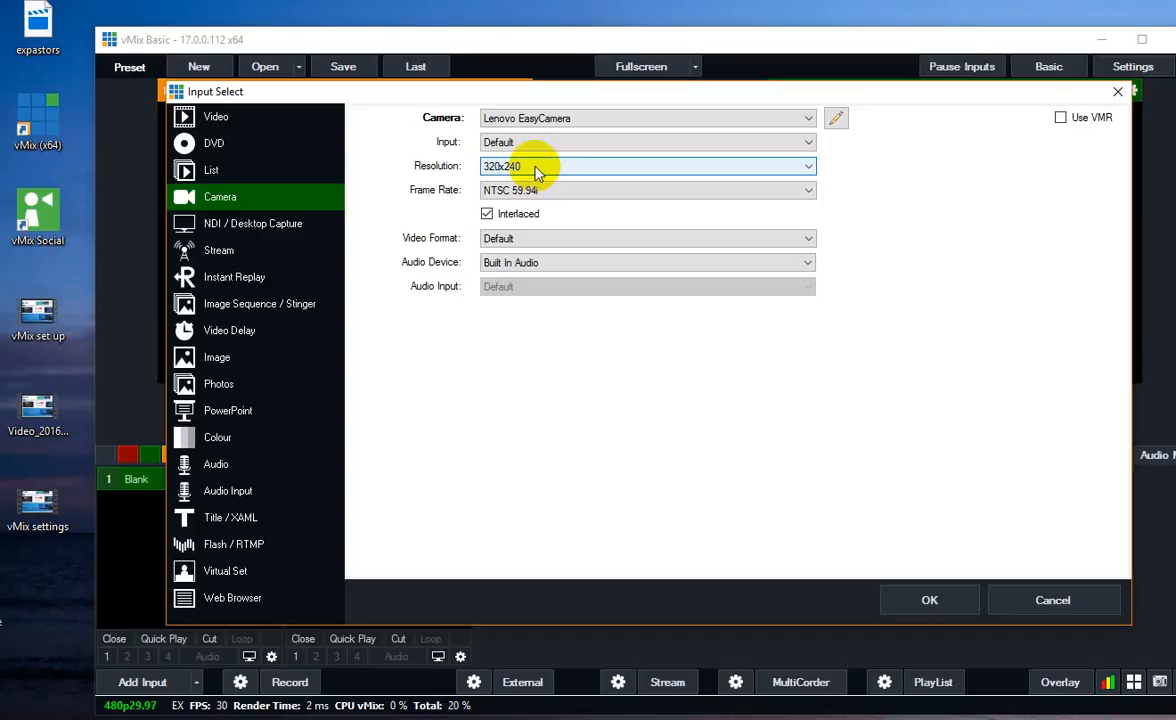
mouse_move(556, 166)
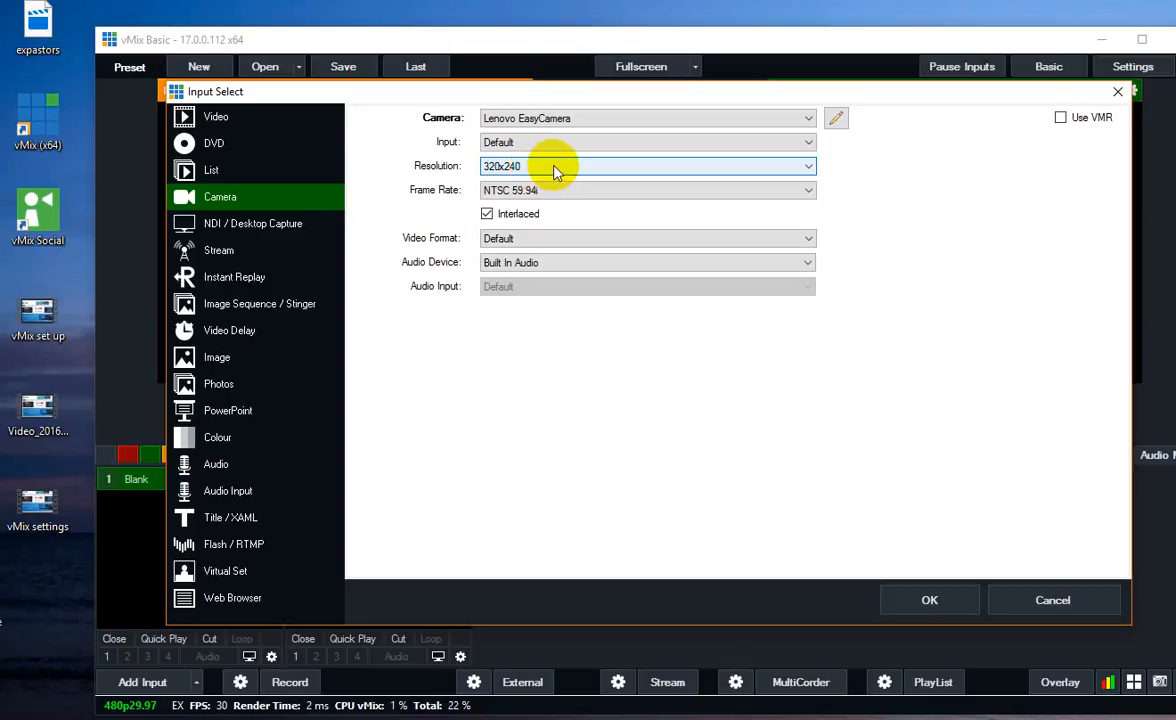
Keep the 320x240 resolution and add the Lenovo EasyCamera as the first input
click(804, 166)
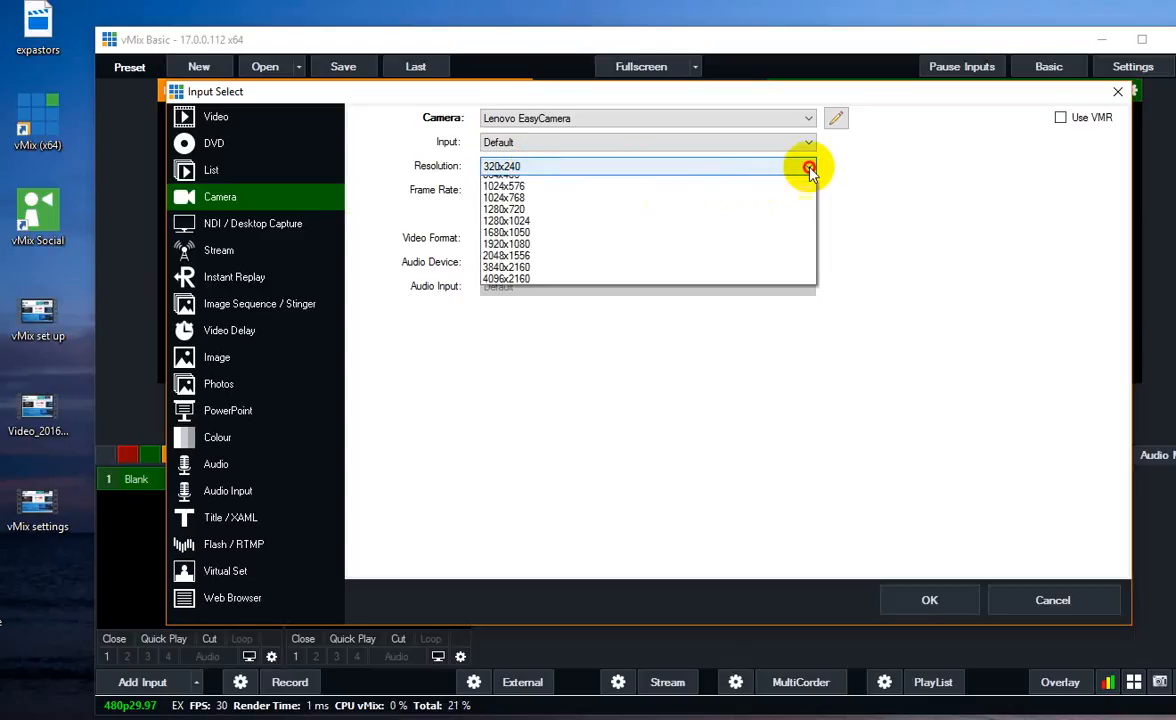
click(502, 166)
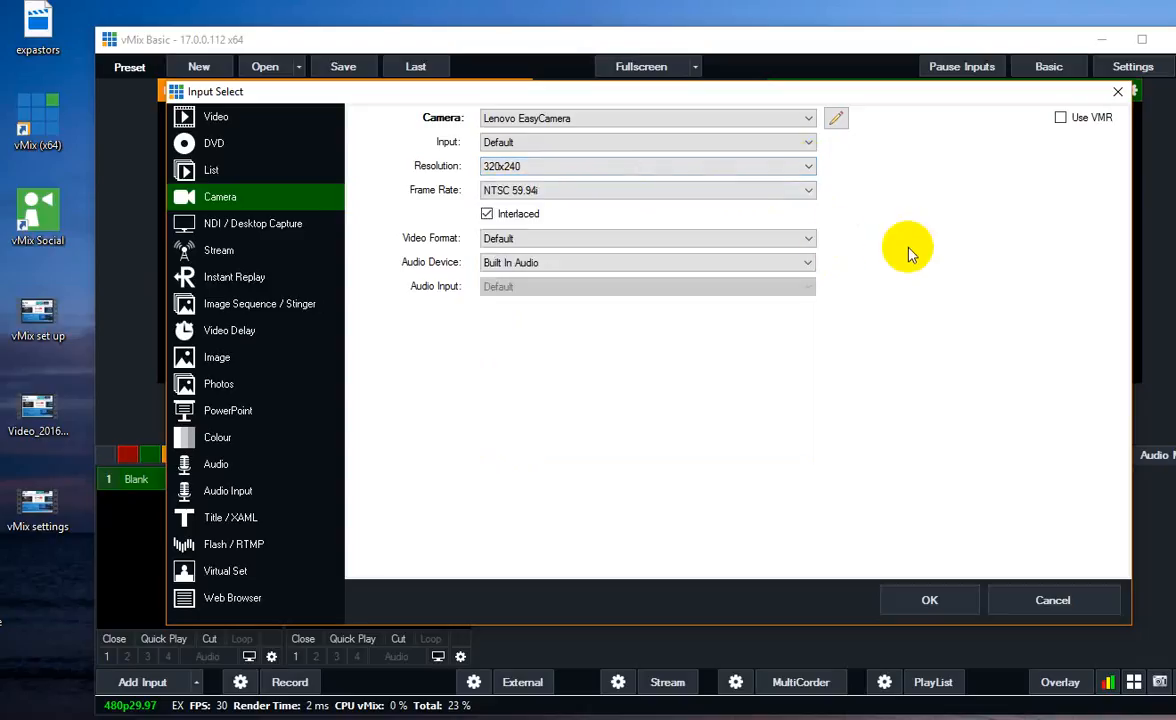
mouse_move(944, 644)
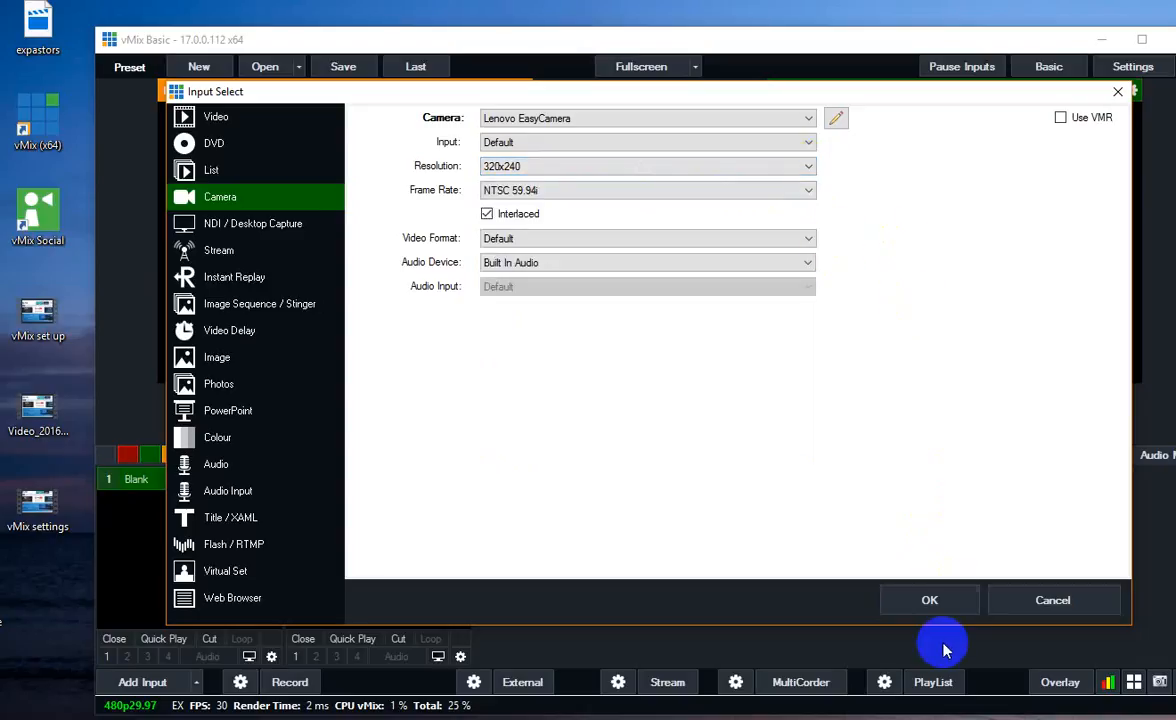
click(928, 600)
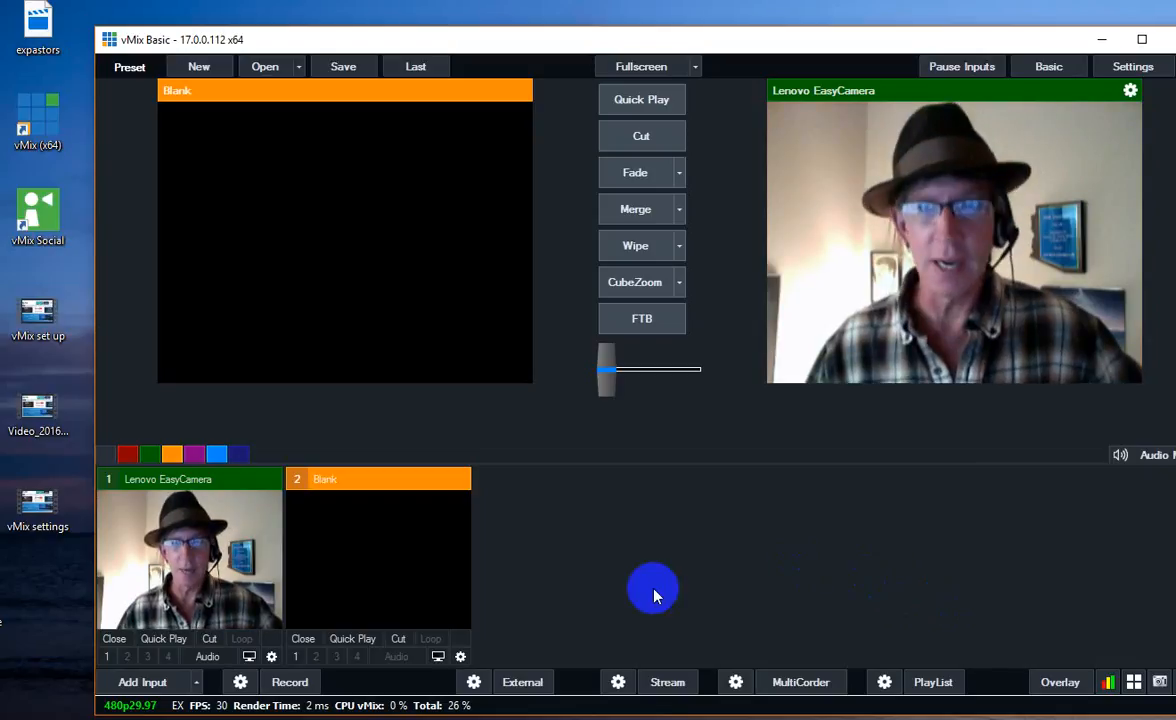
Add a second Camera input using the Microsoft LifeCam HD-5000
click(144, 682)
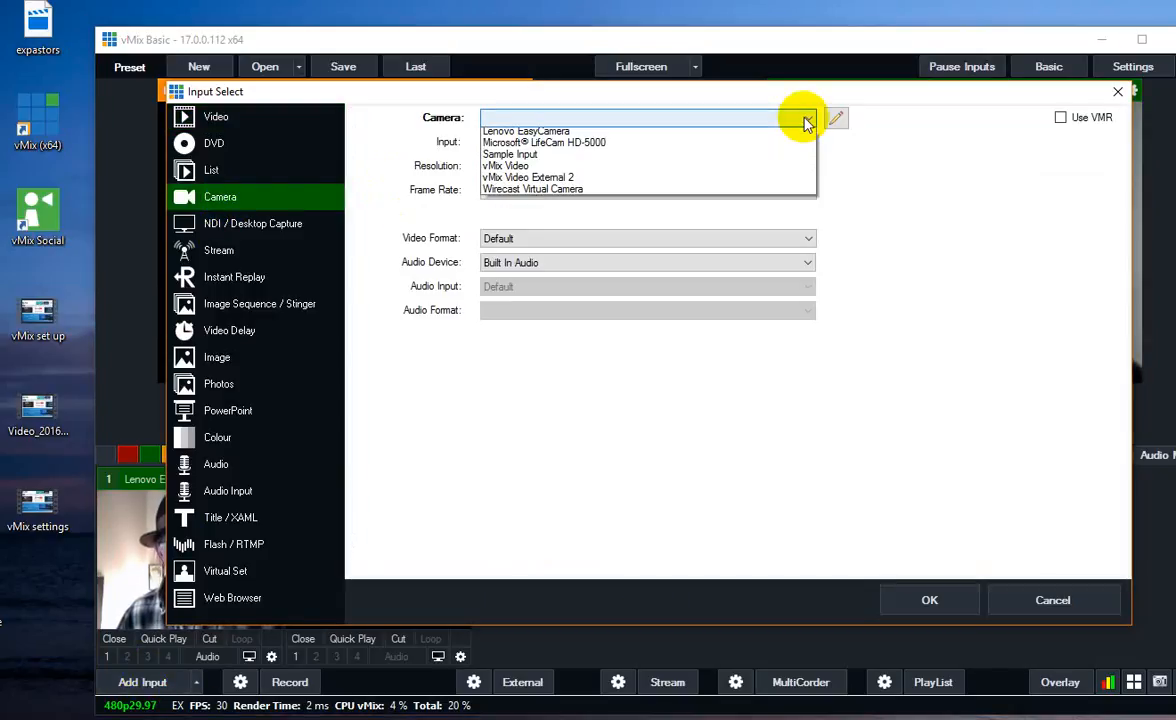
click(544, 142)
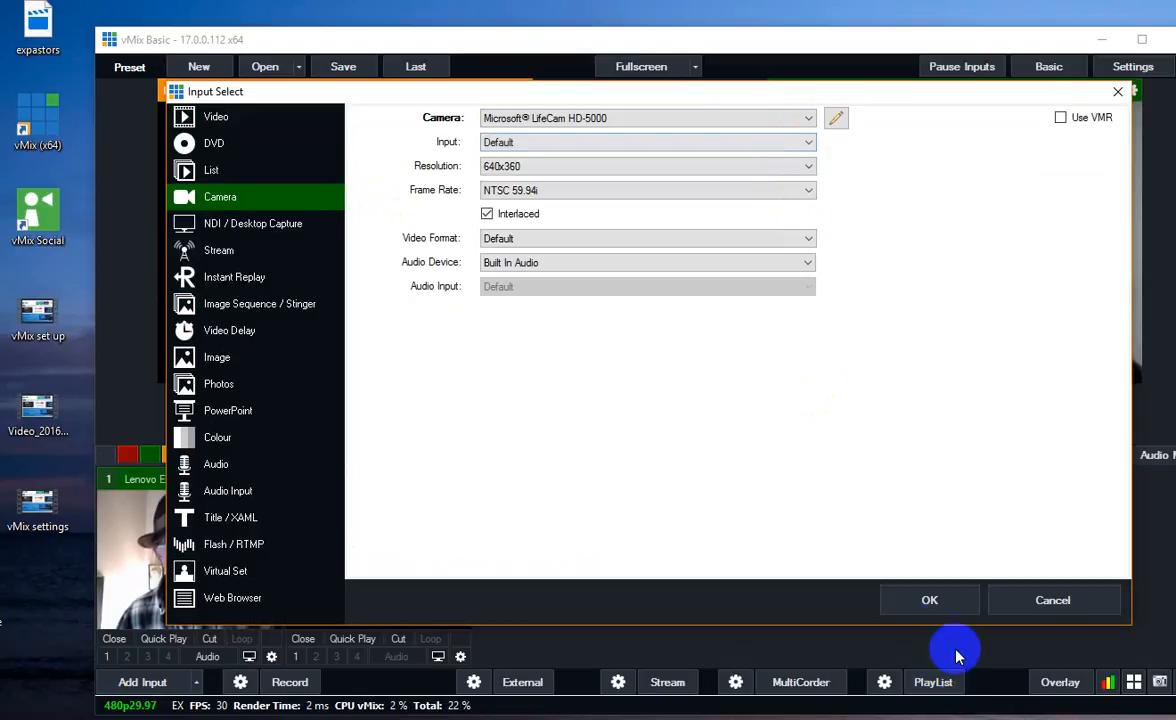
click(928, 600)
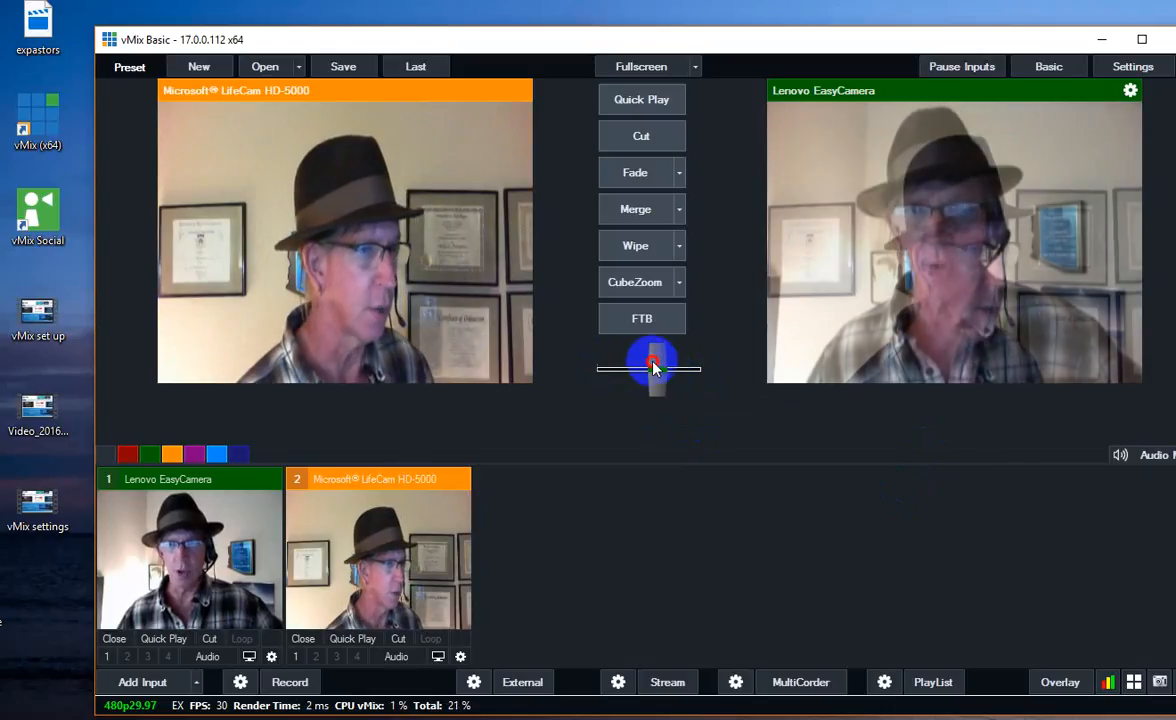
Crossfade with the T-bar so the LifeCam shot is live and the EasyCamera sits in preview
drag(652, 368, 604, 376)
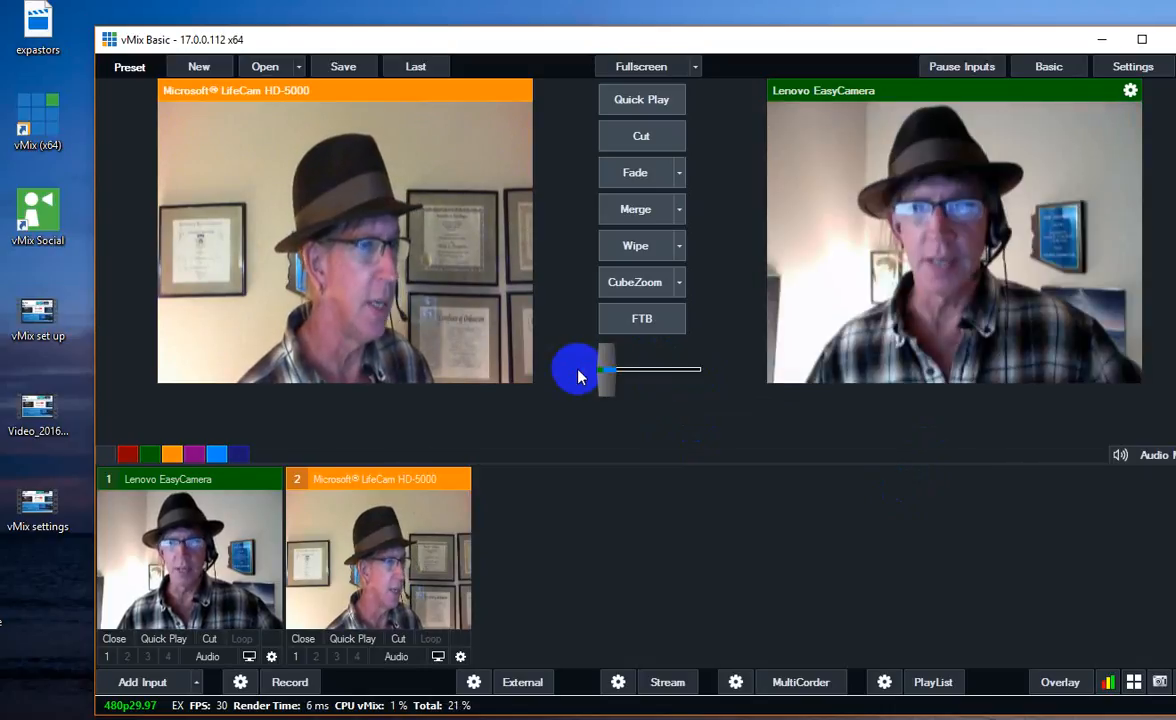
drag(604, 368, 672, 376)
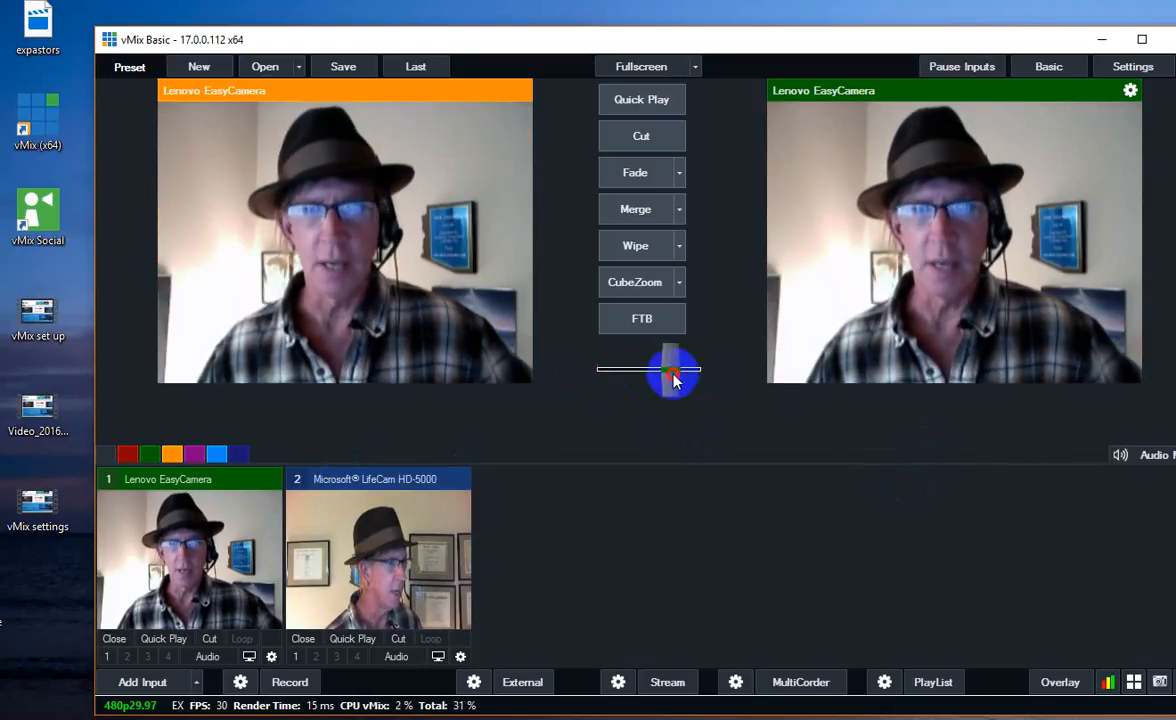
drag(680, 376, 596, 382)
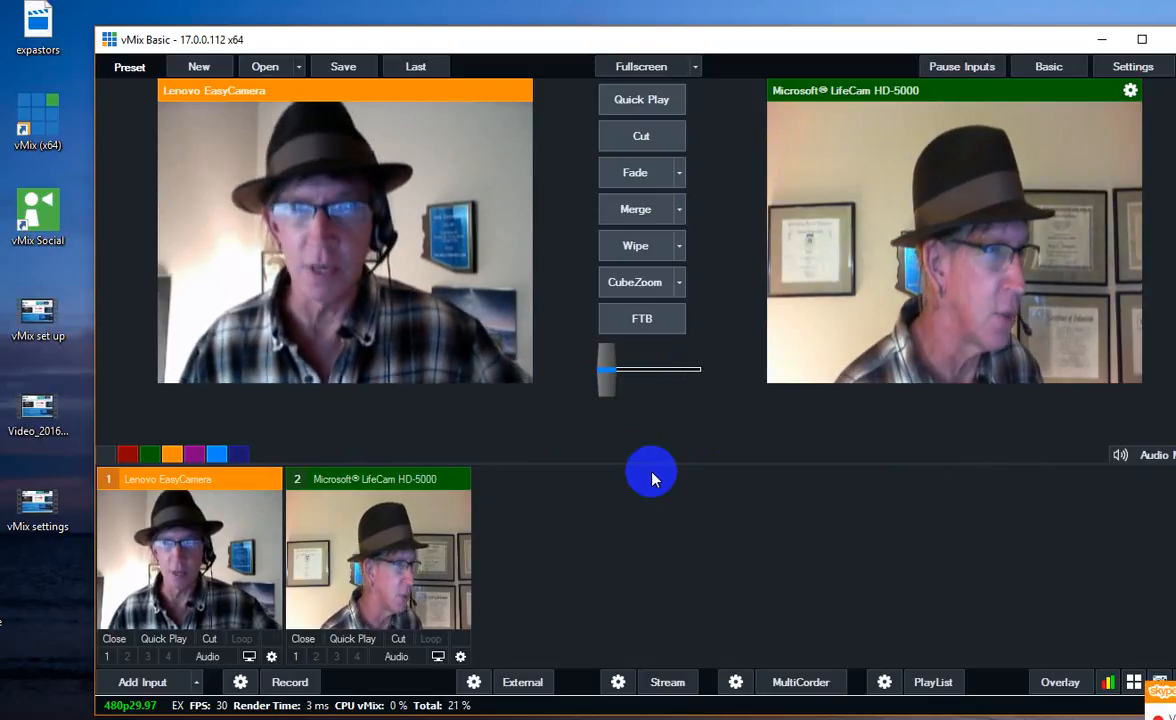
mouse_move(588, 552)
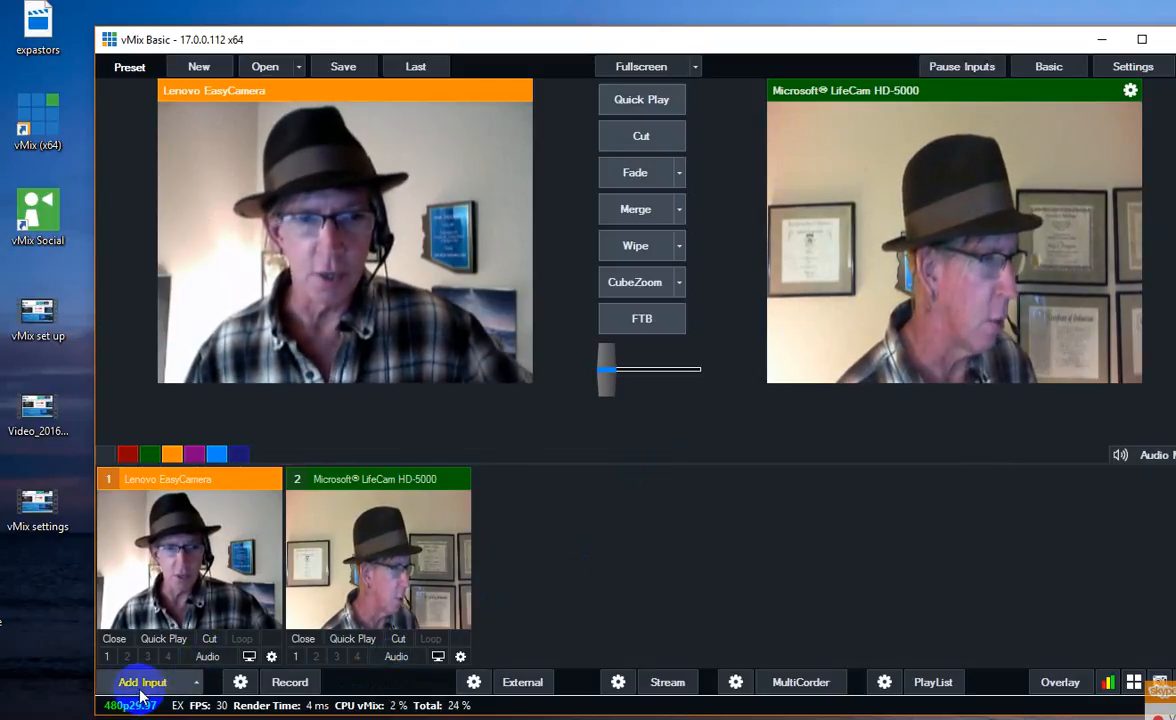
click(144, 682)
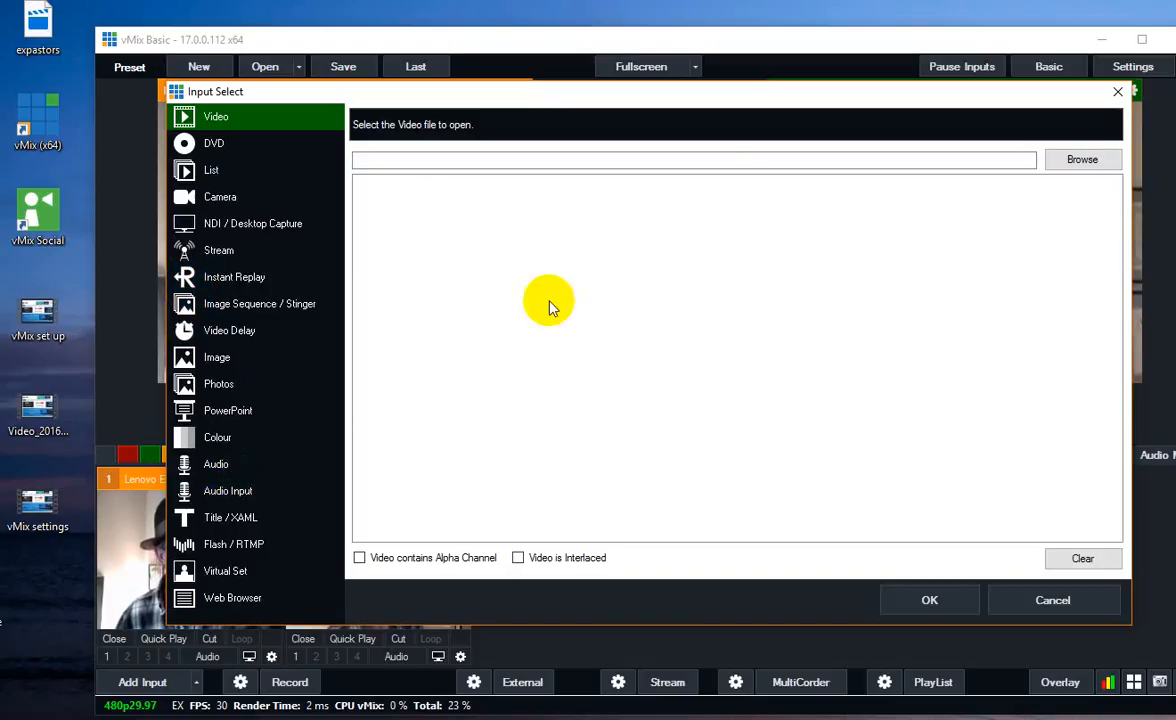
mouse_move(1004, 610)
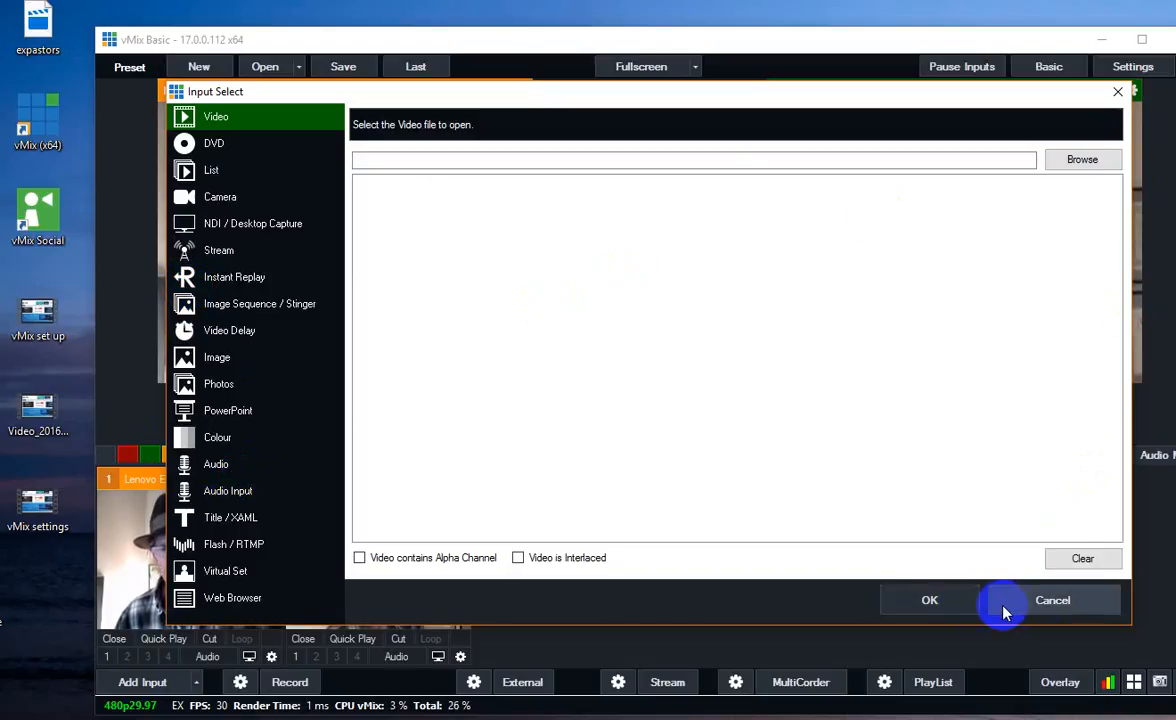
click(1052, 600)
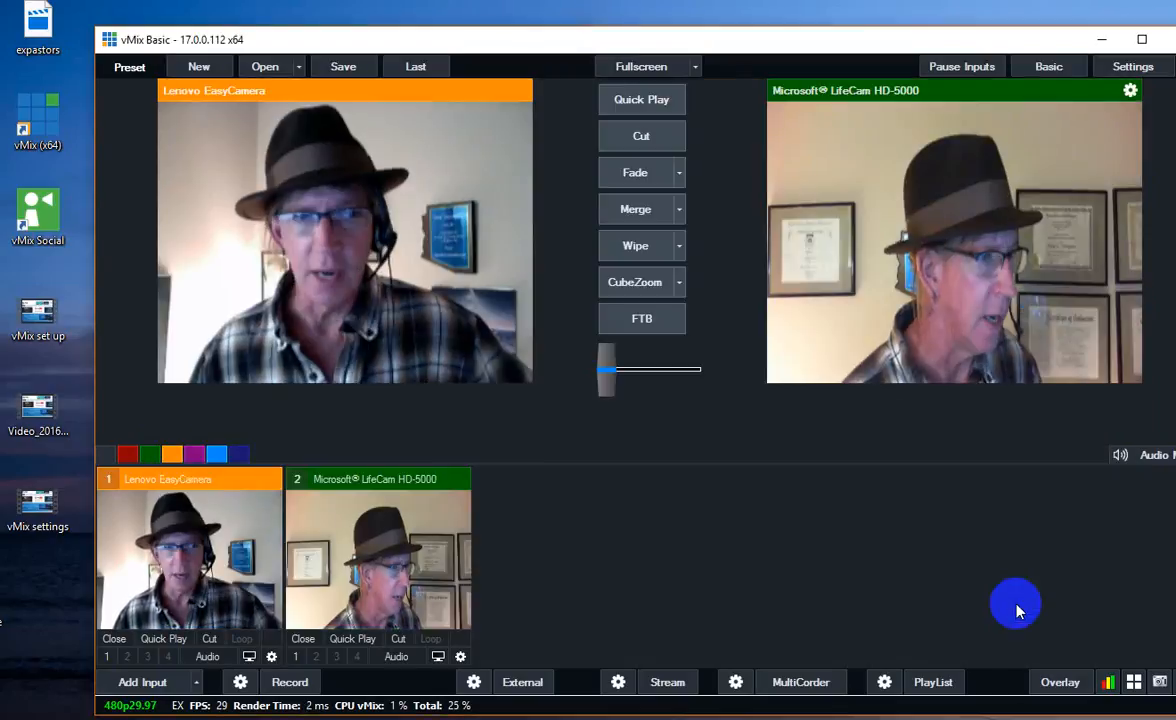
mouse_move(880, 564)
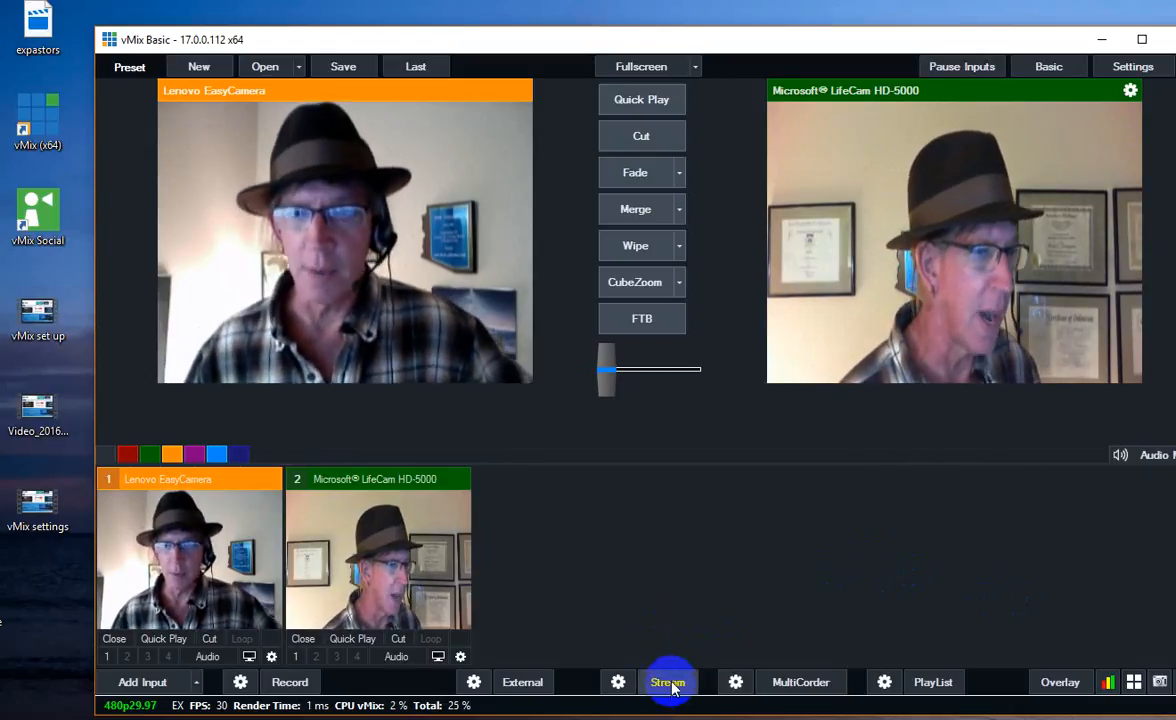
mouse_move(618, 682)
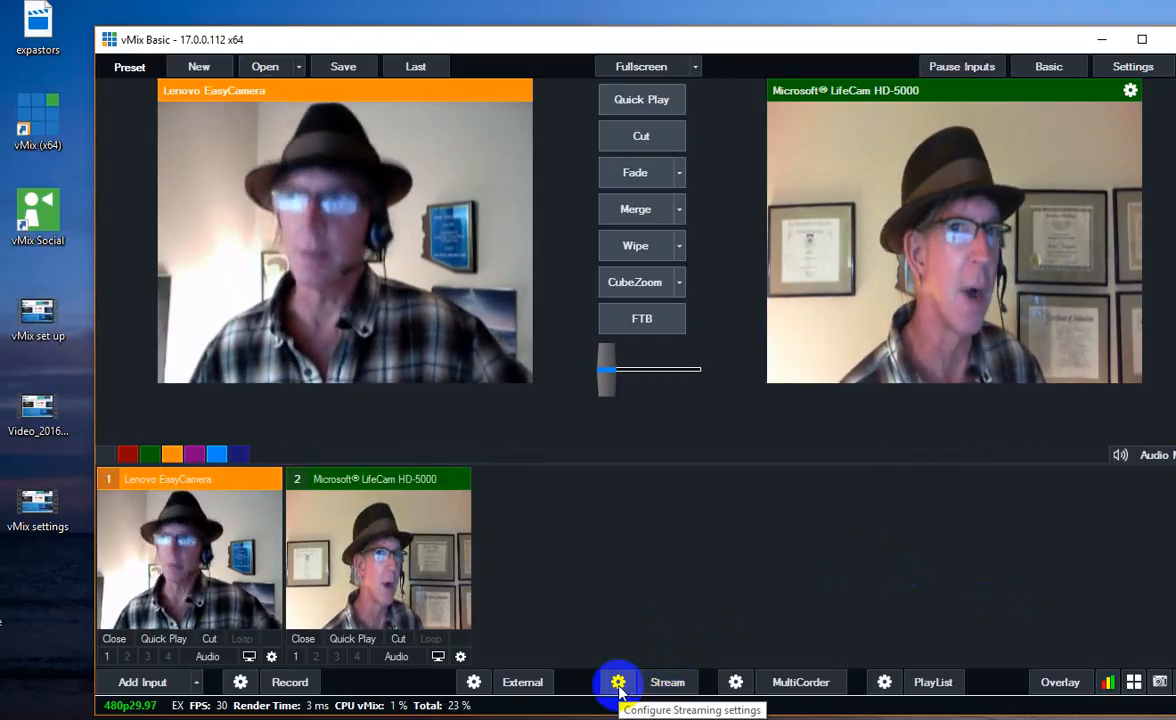
In Streaming Settings, try Custom RTMP Server, then set the destination to StreamingChurch.tv
click(616, 682)
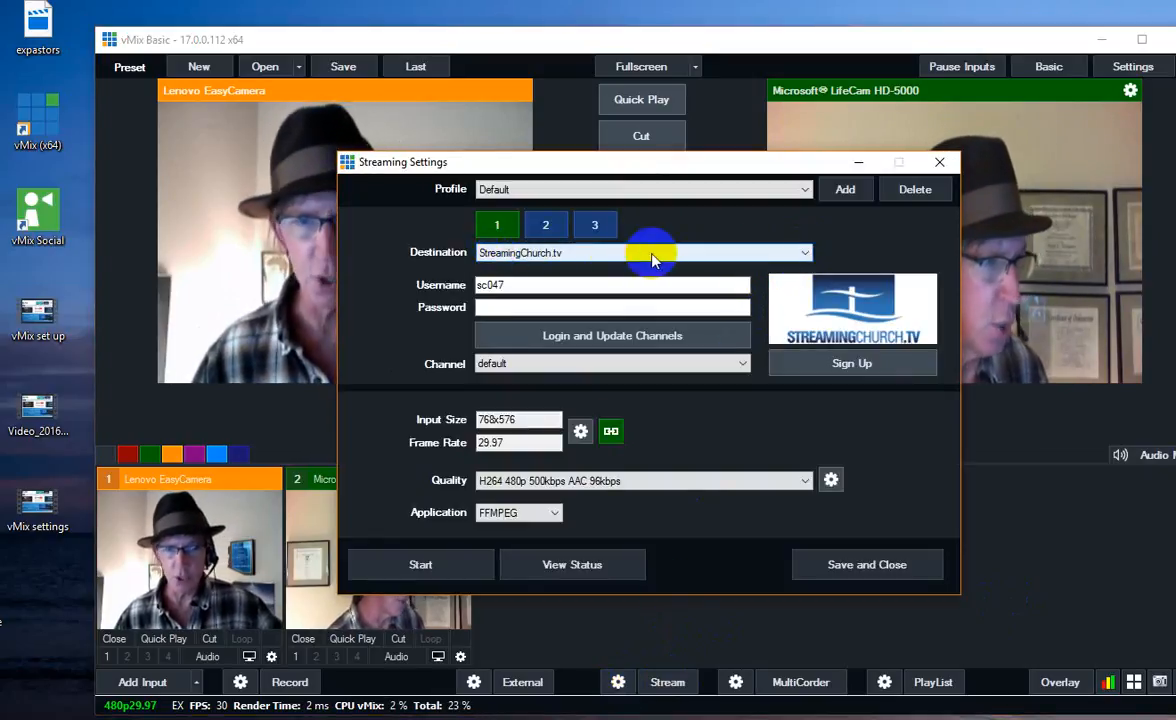
click(800, 252)
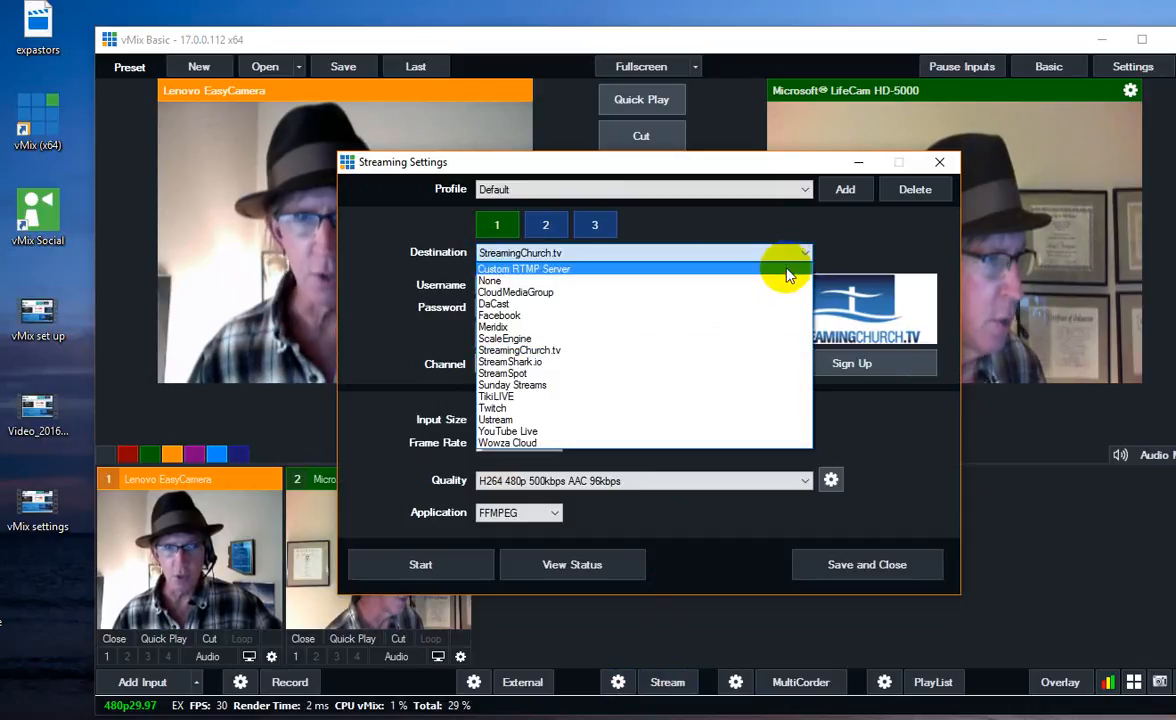
click(524, 268)
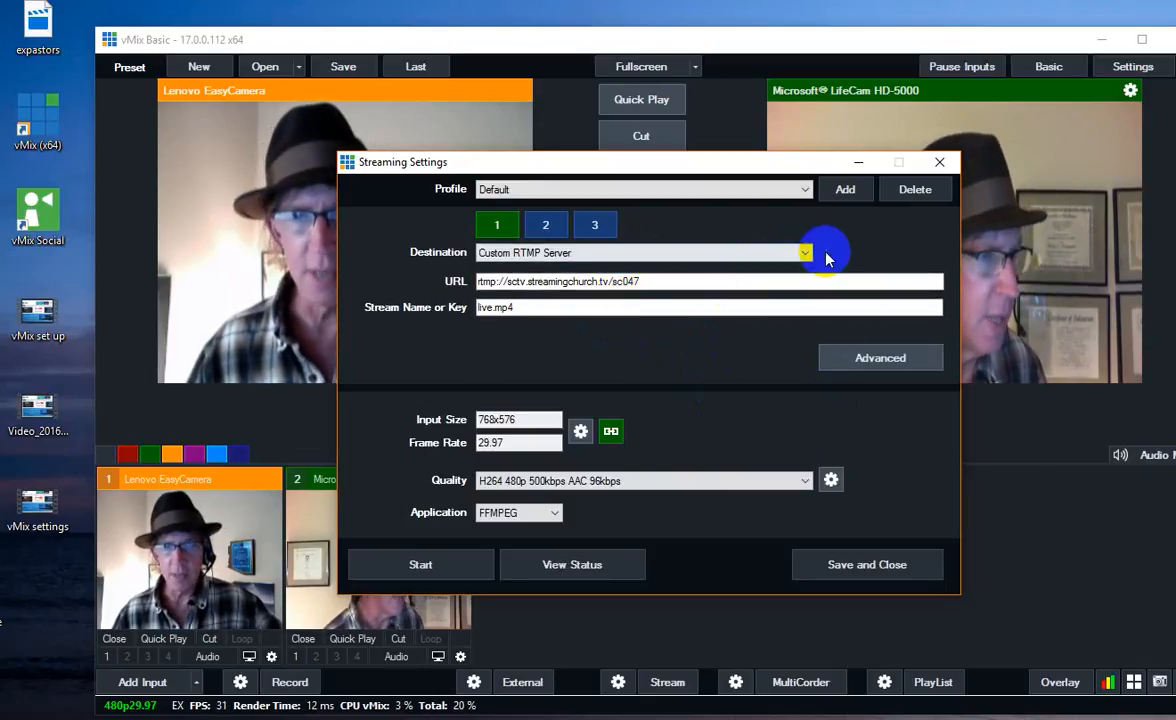
click(804, 252)
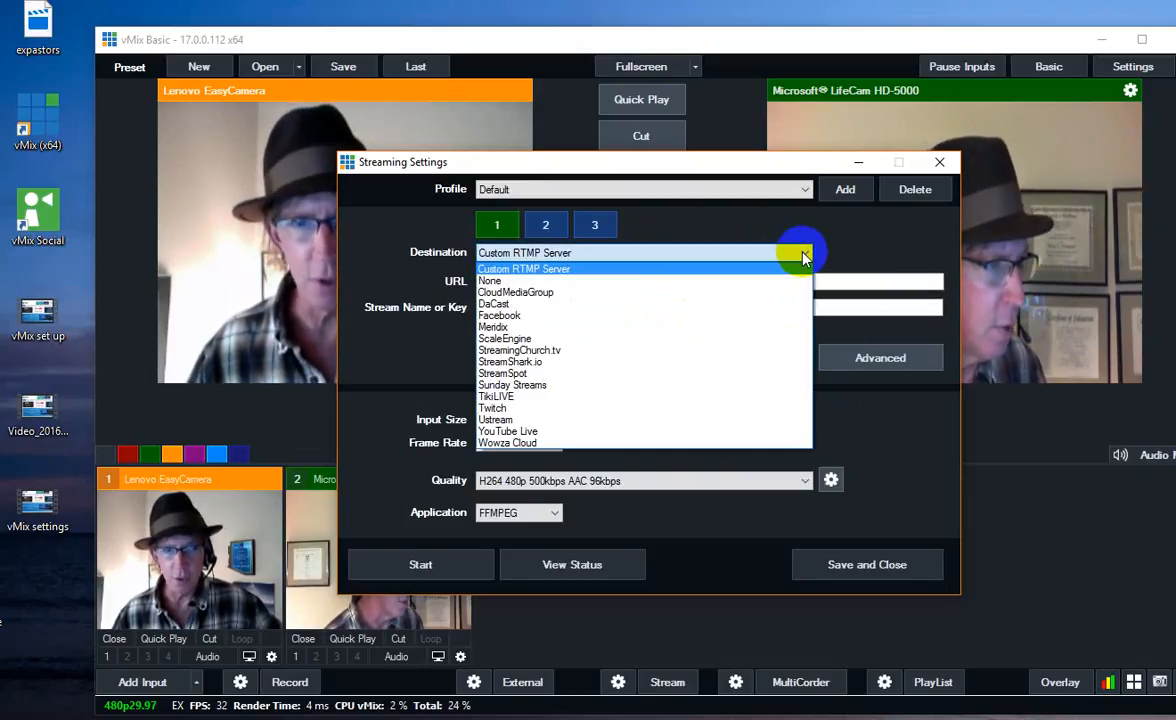
mouse_move(724, 352)
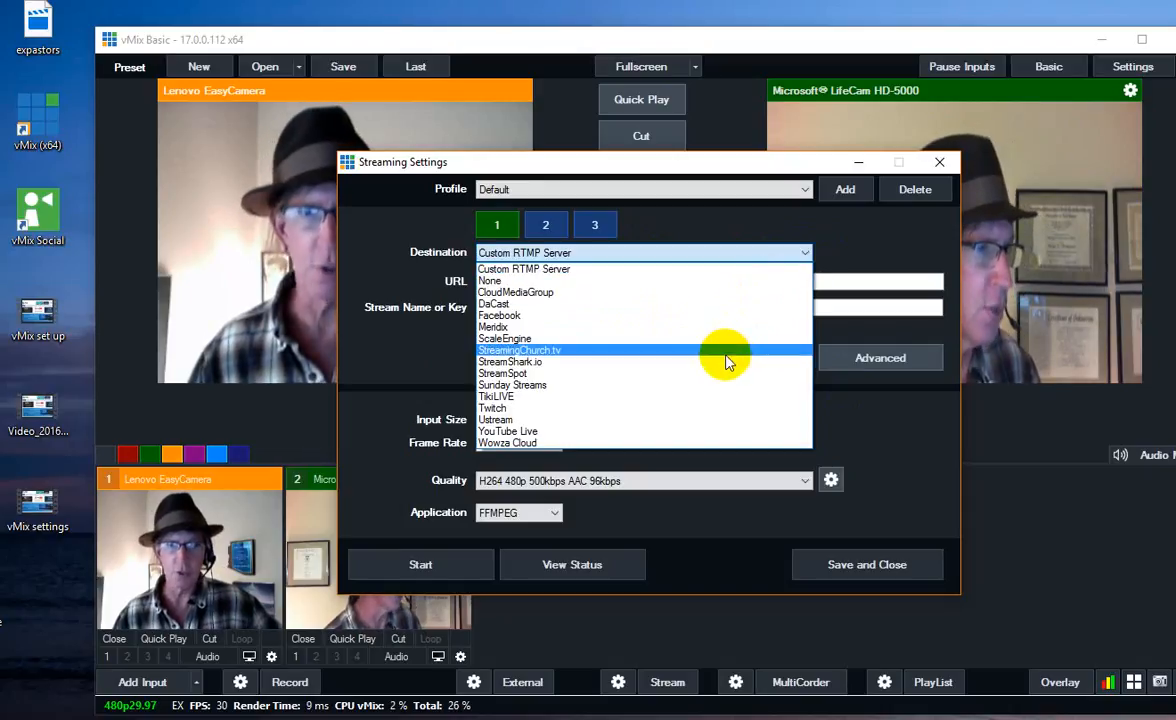
click(520, 350)
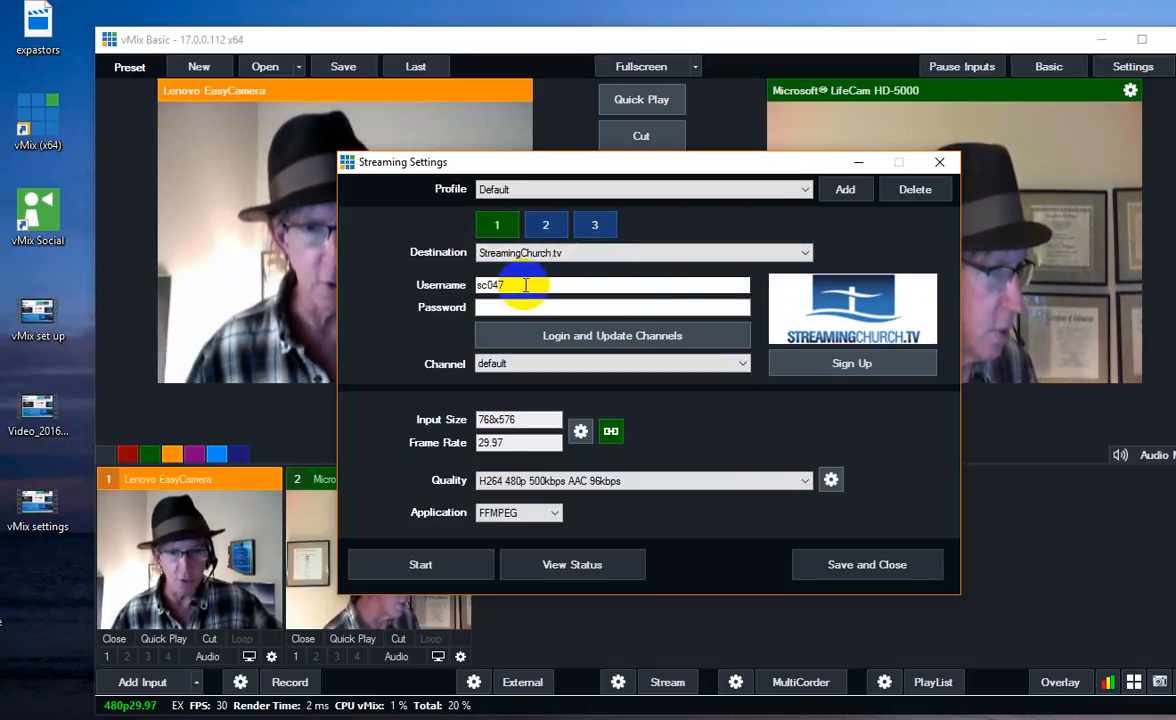
Enter the StreamingChurch.tv account password in the Password field
click(520, 308)
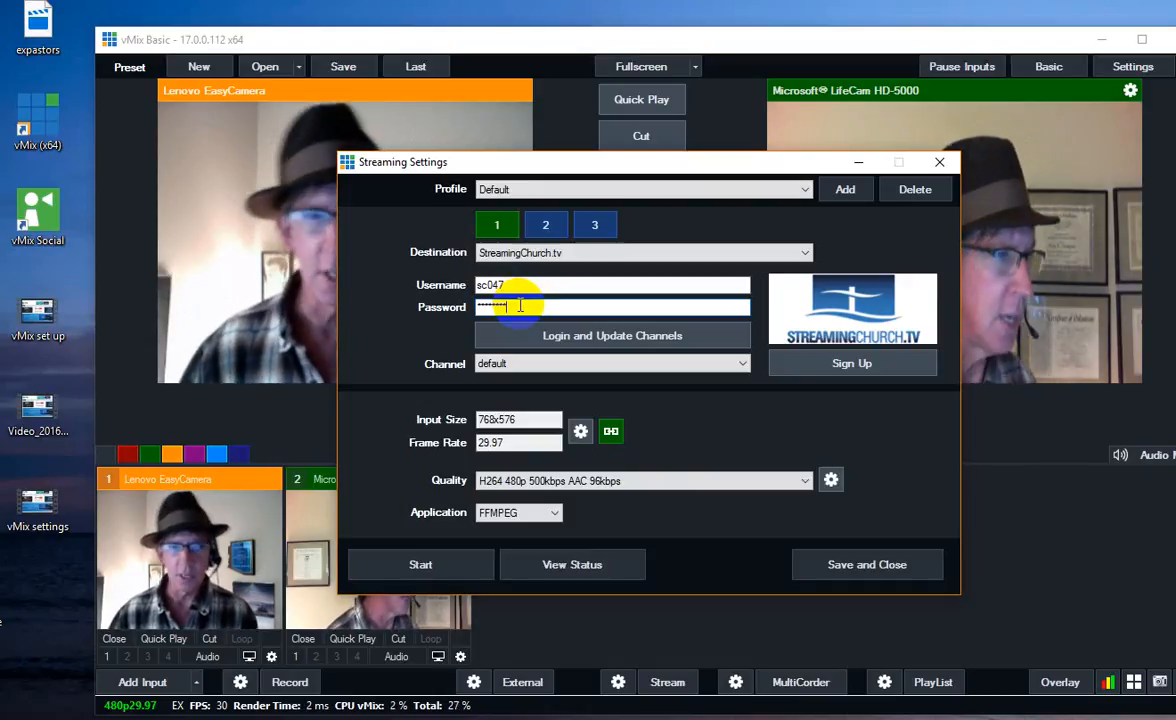
mouse_move(520, 336)
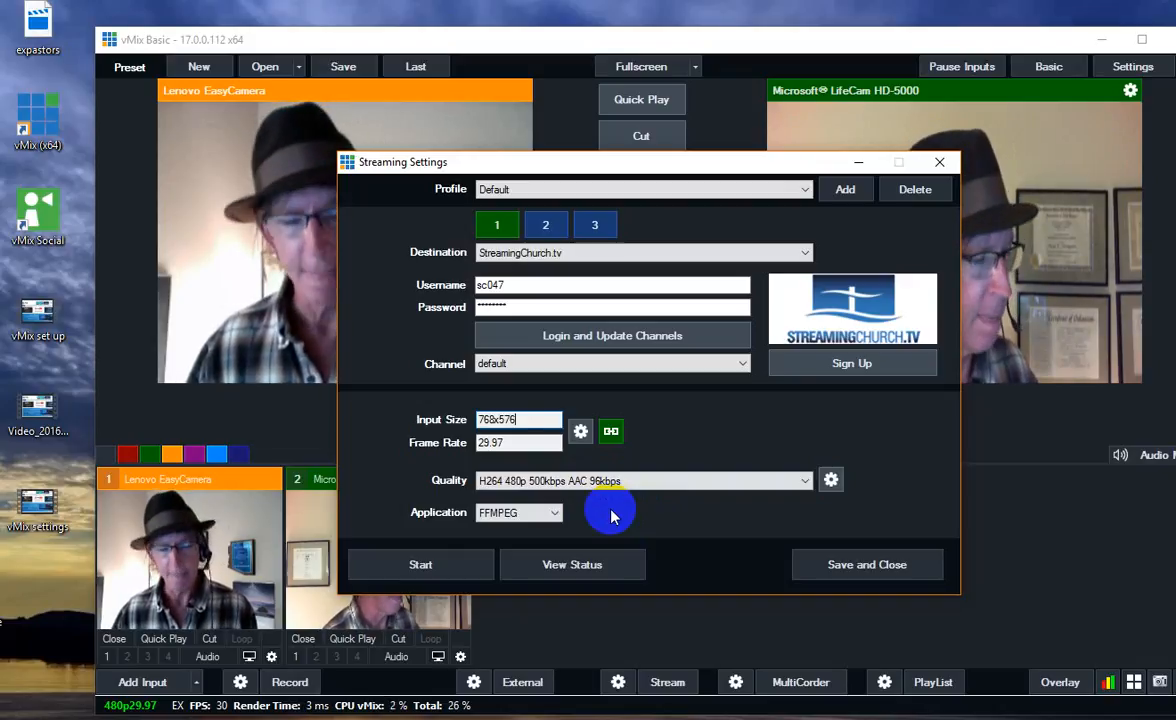
mouse_move(648, 520)
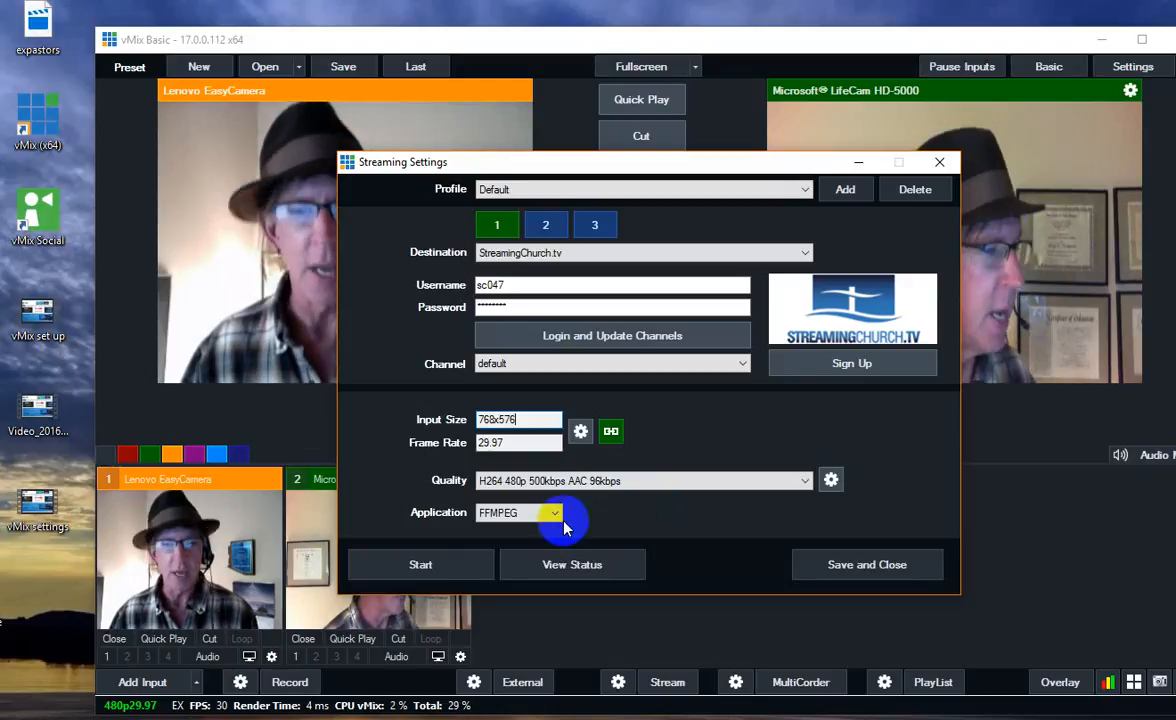
mouse_move(640, 524)
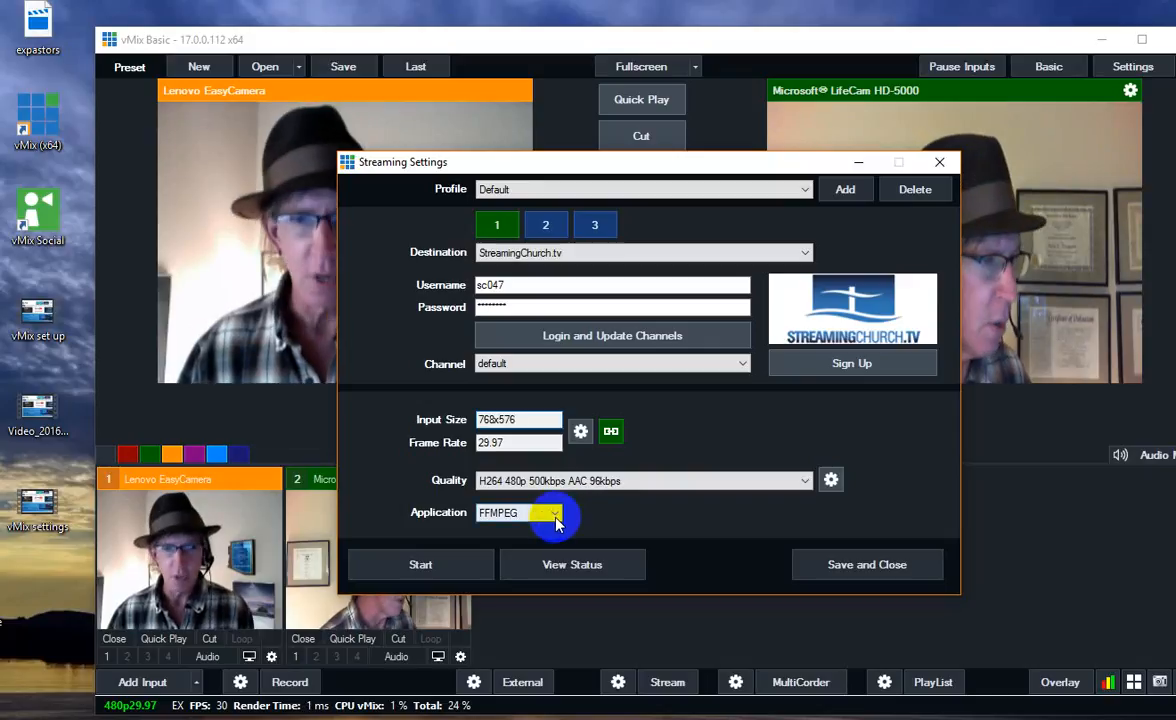
click(556, 512)
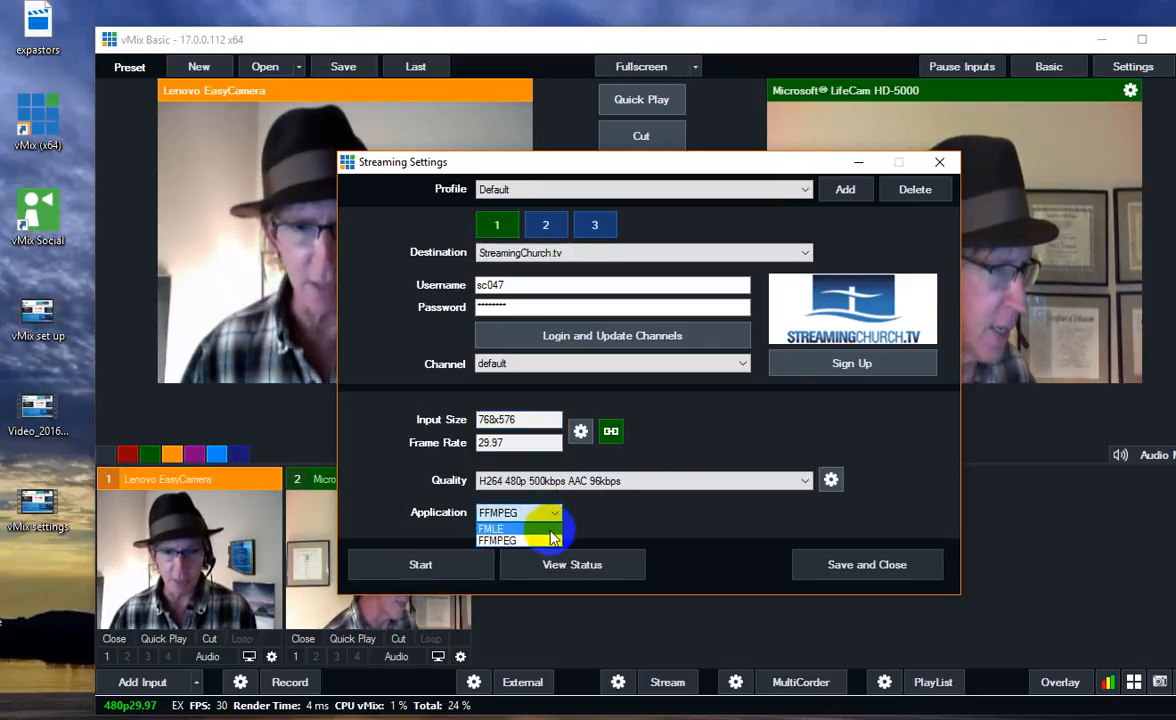
click(492, 528)
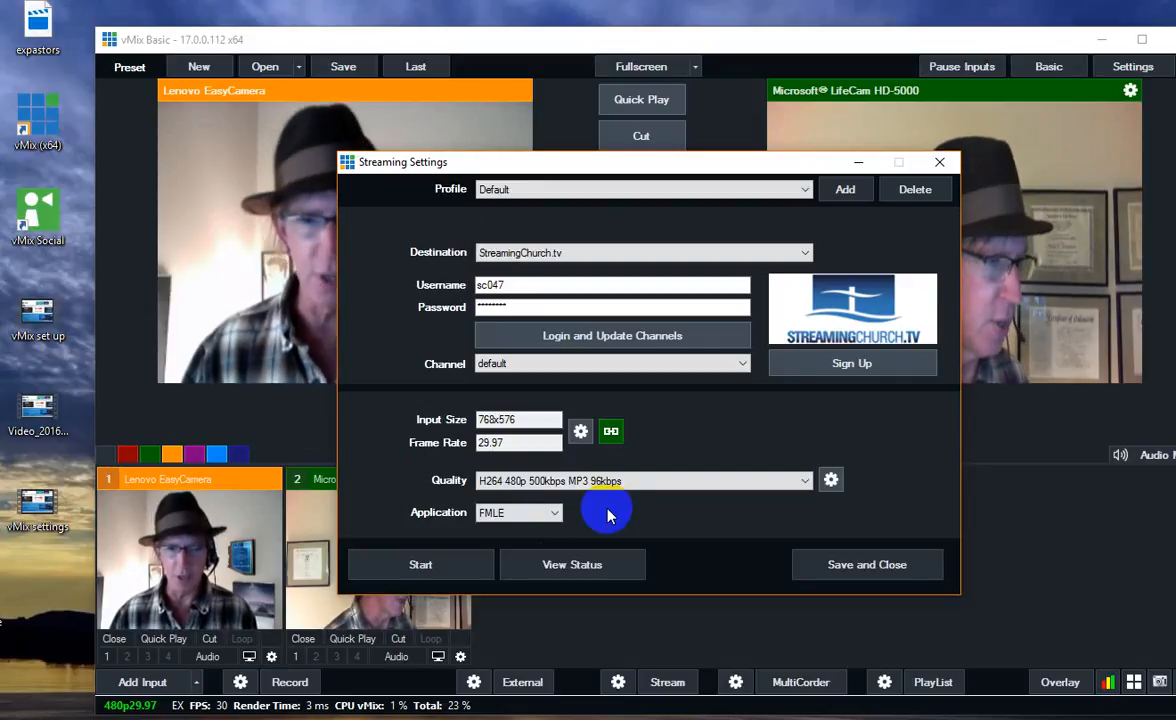
click(548, 512)
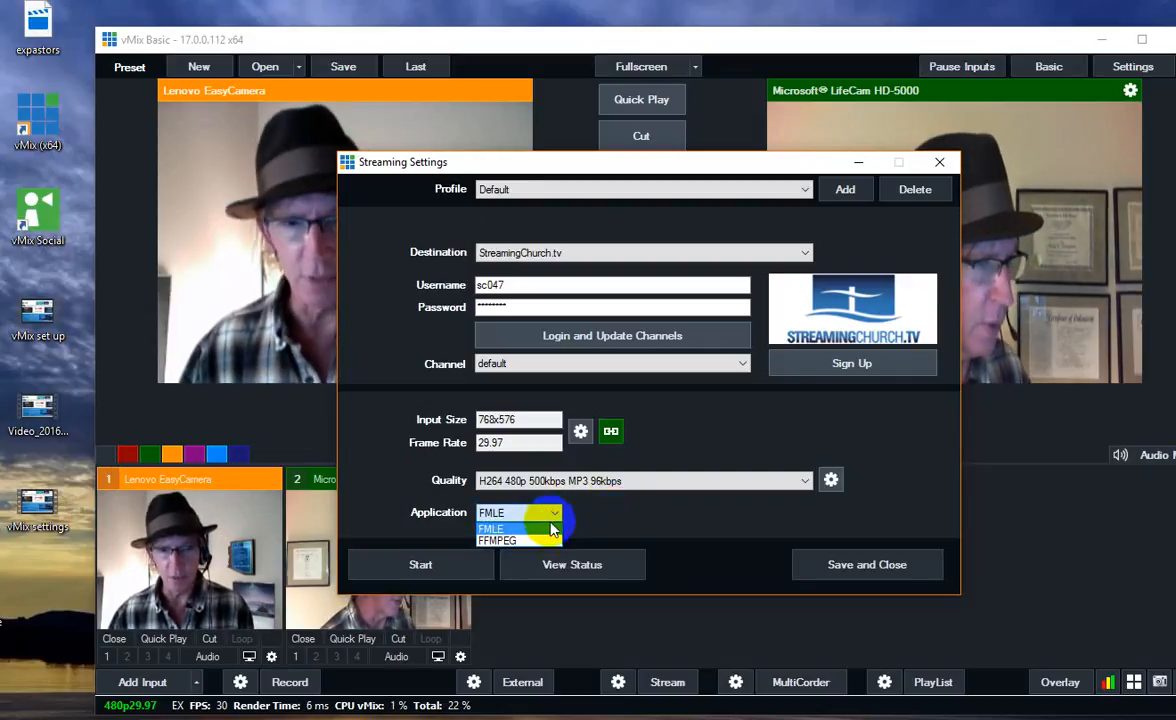
click(496, 540)
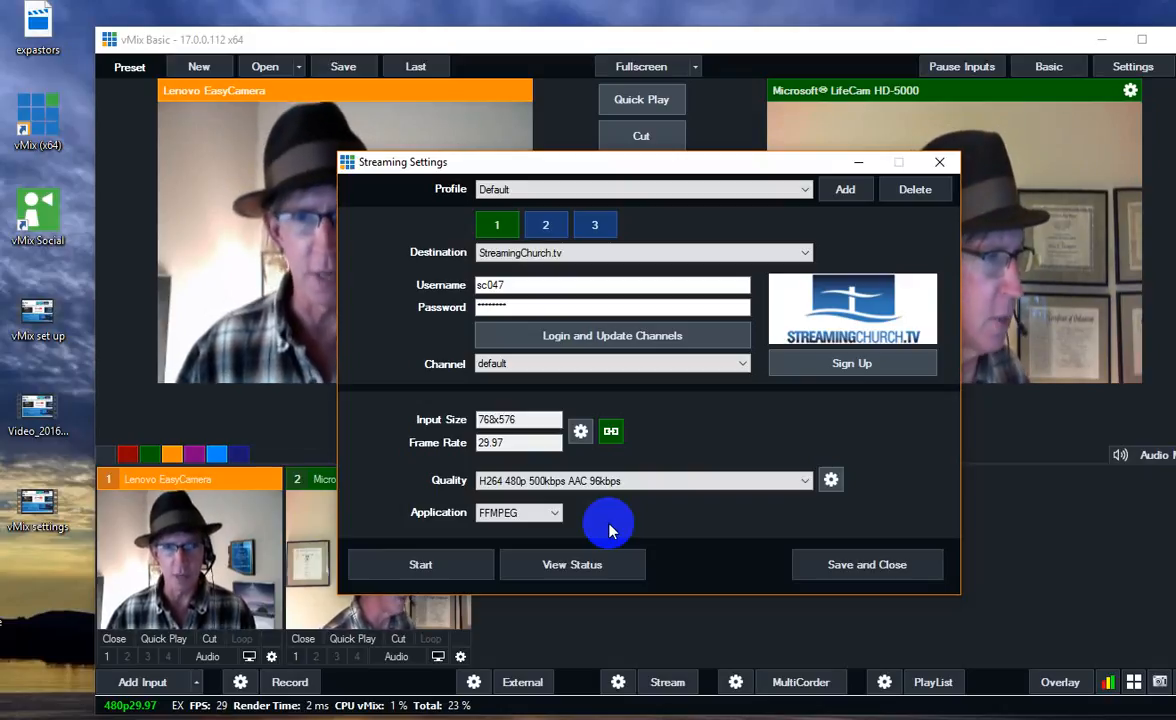
mouse_move(690, 440)
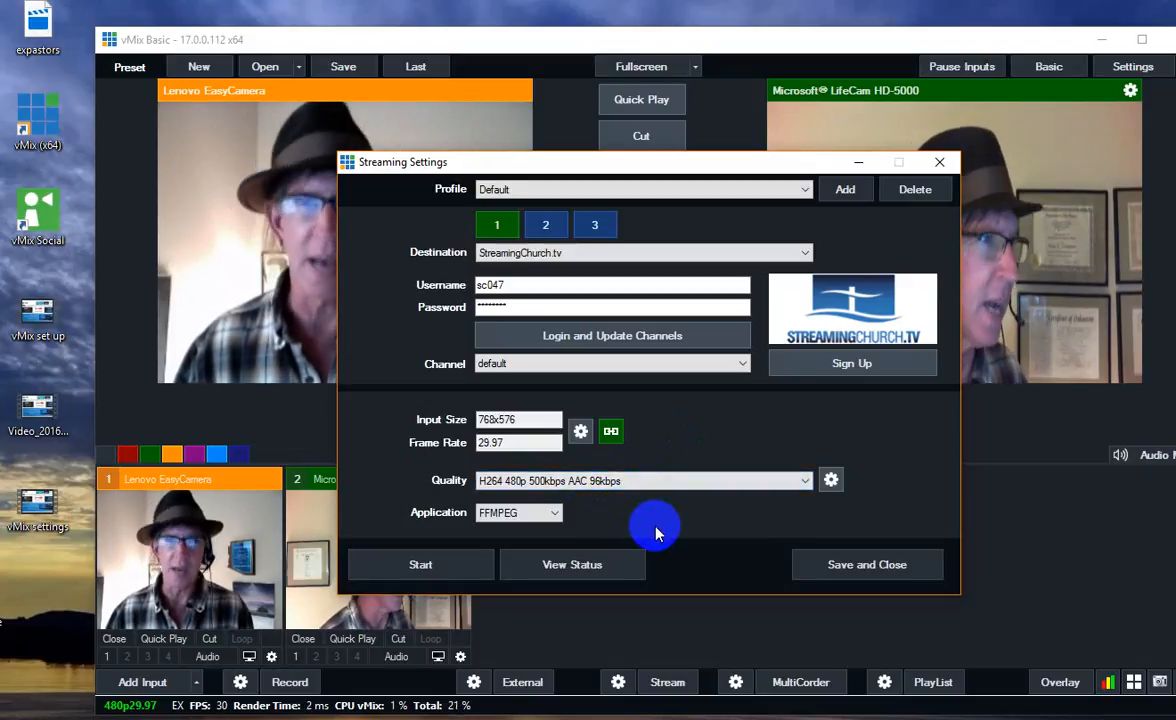
mouse_move(636, 520)
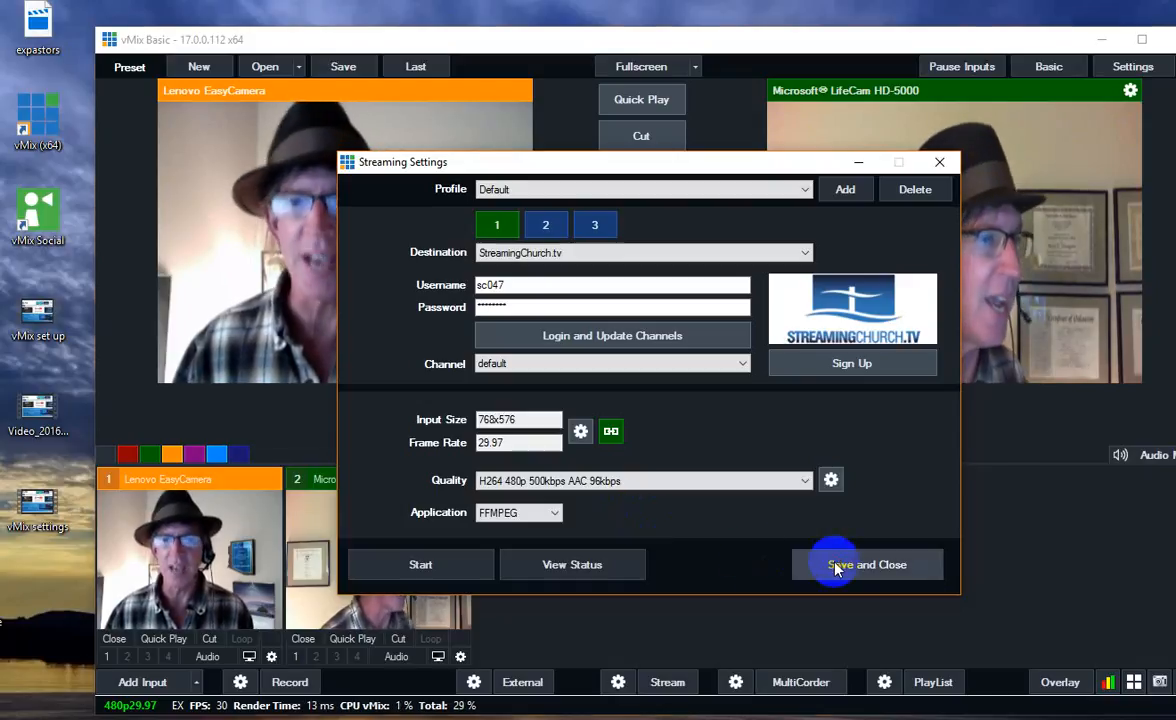
Save and close the streaming settings, then start streaming to StreamingChurch.tv
click(868, 564)
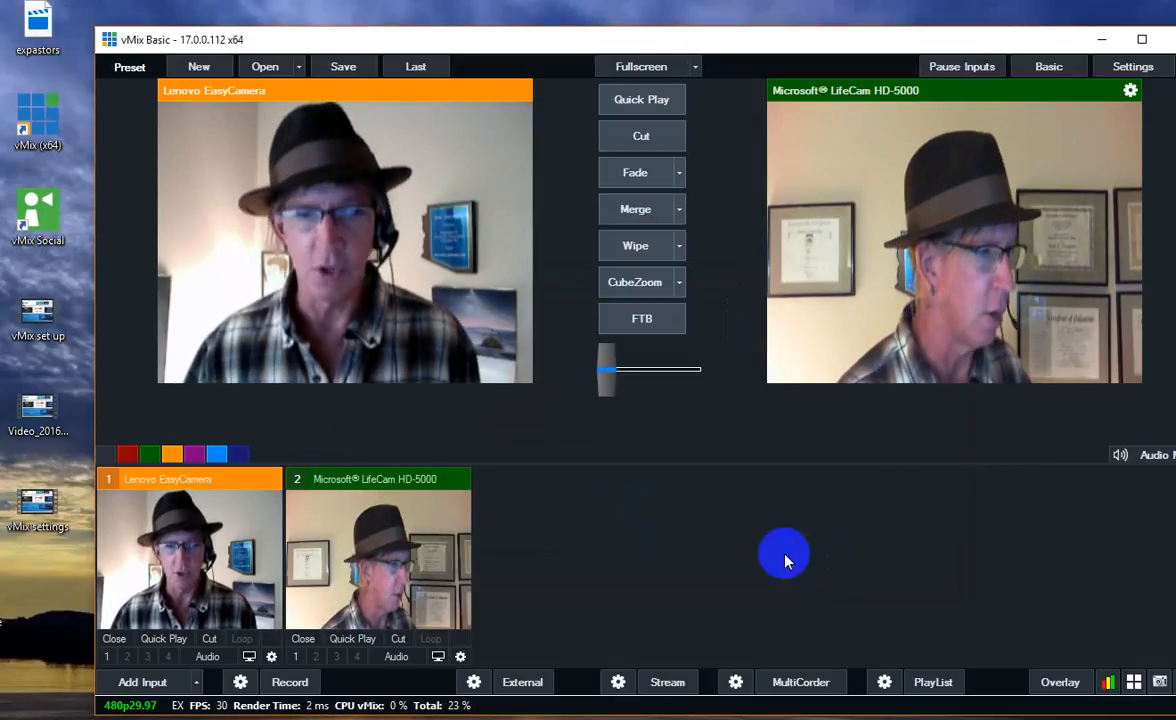
mouse_move(668, 682)
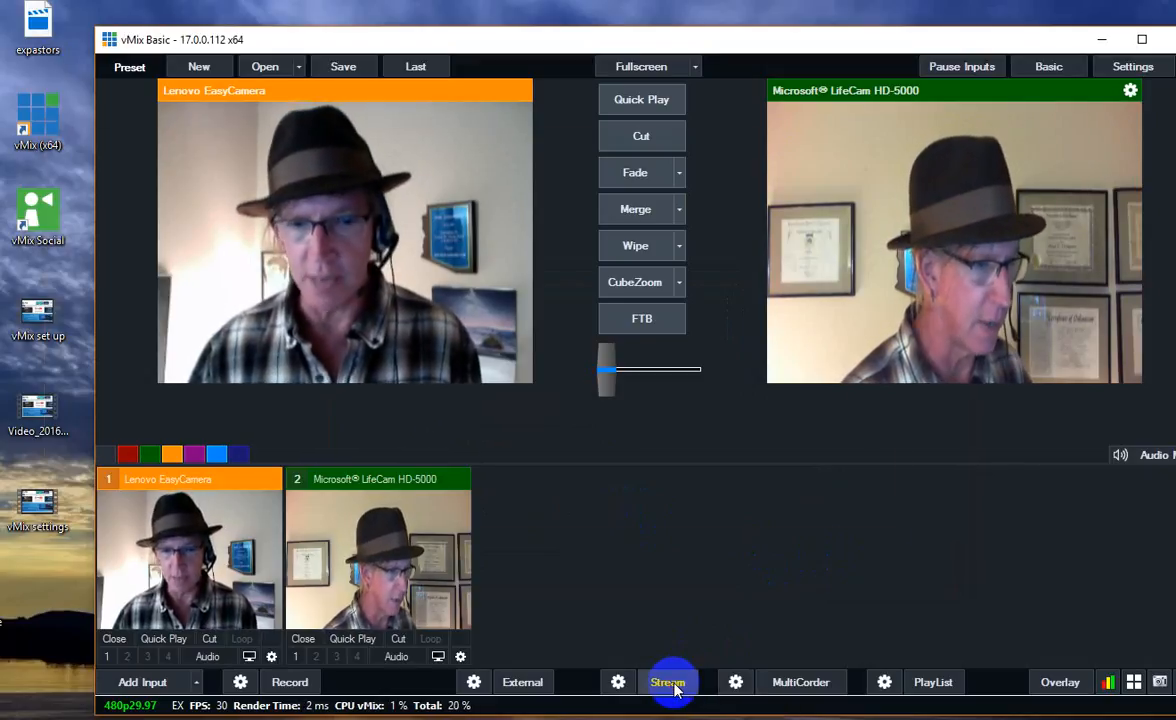
click(668, 682)
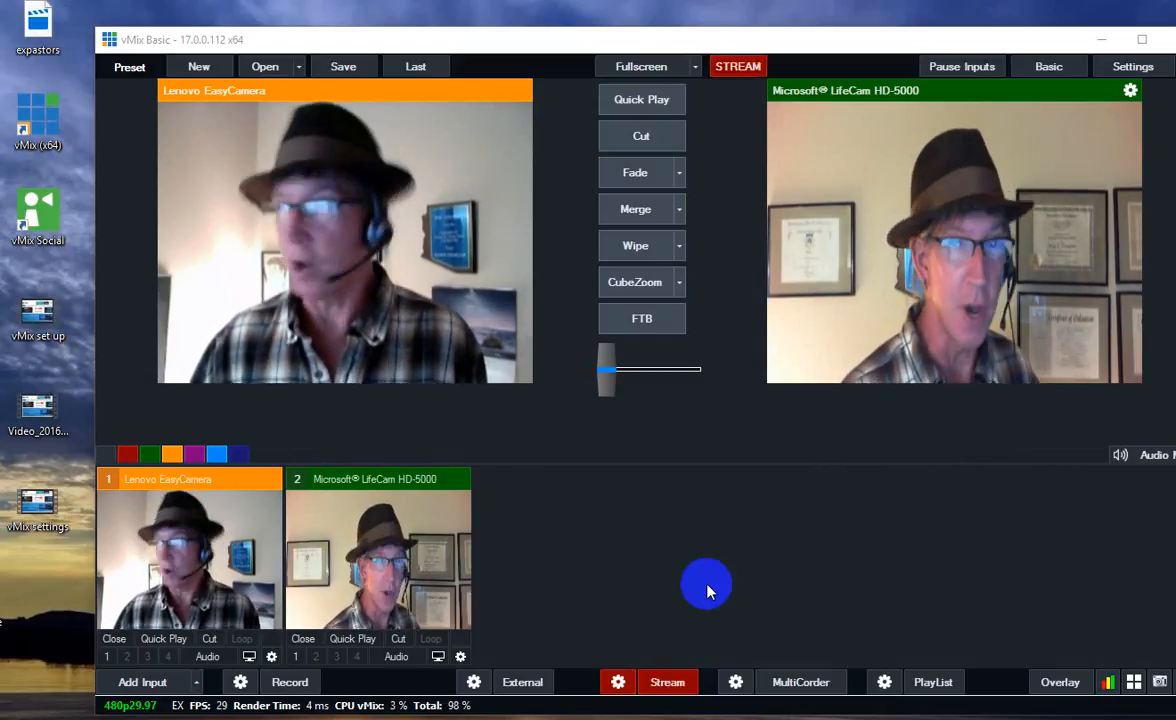
mouse_move(682, 576)
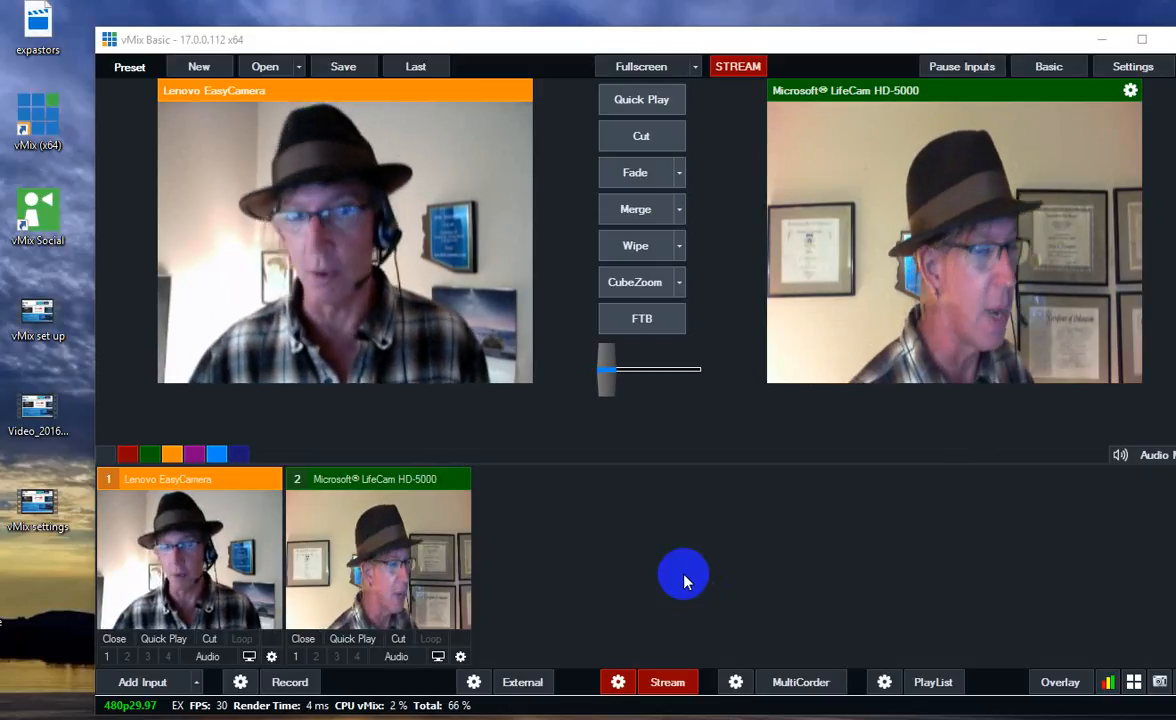
mouse_move(640, 560)
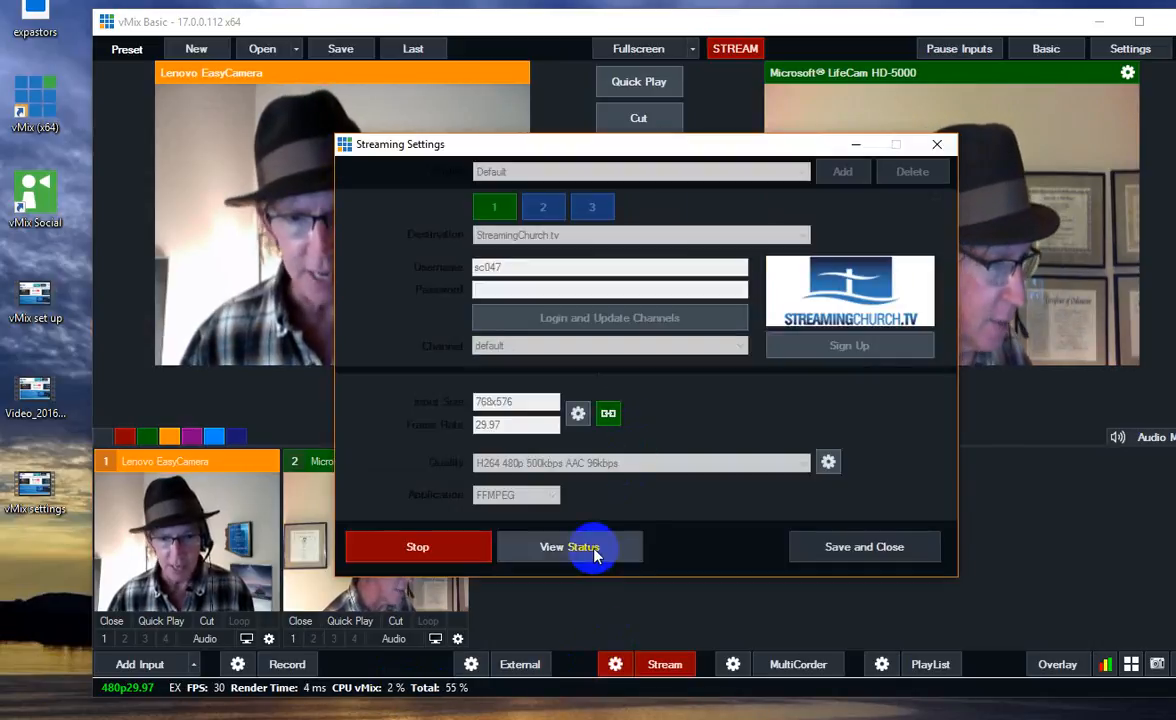
Check the streaming status log, then stop the live stream and confirm
click(568, 546)
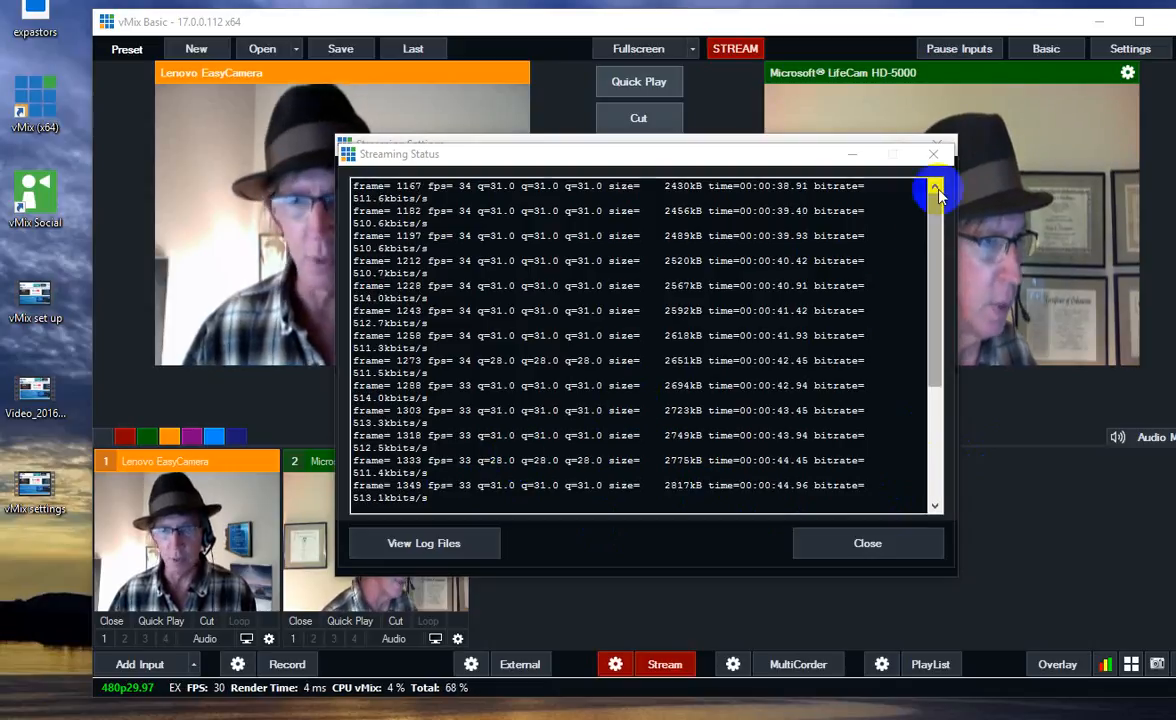
click(868, 544)
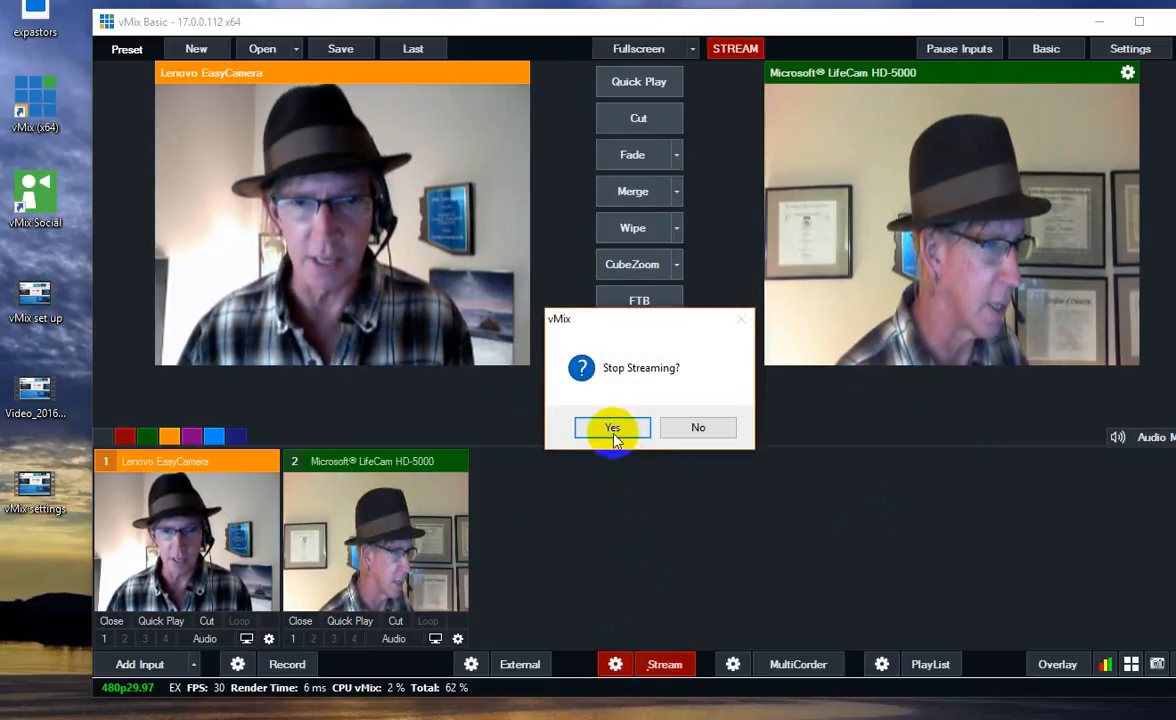
click(612, 428)
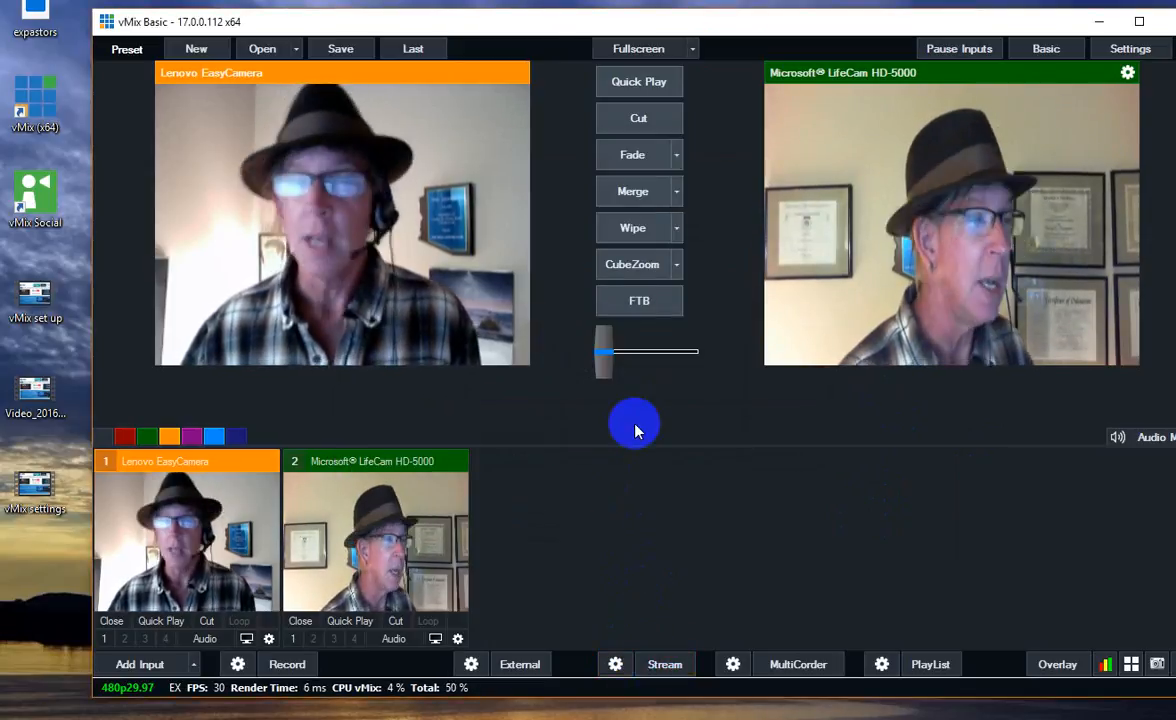